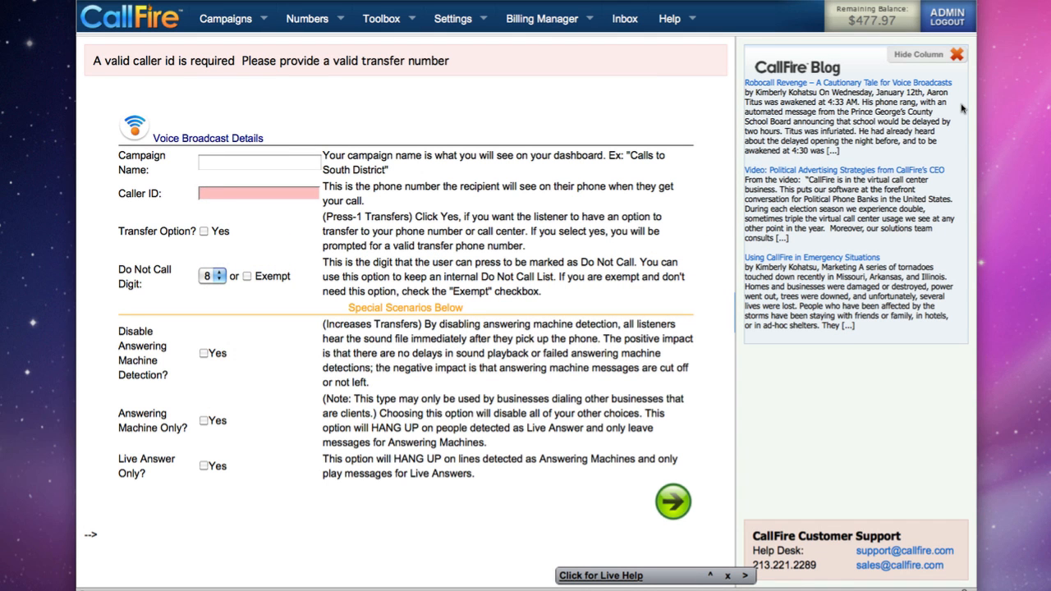
{"action": "left_click", "coordinate": [258, 193]}
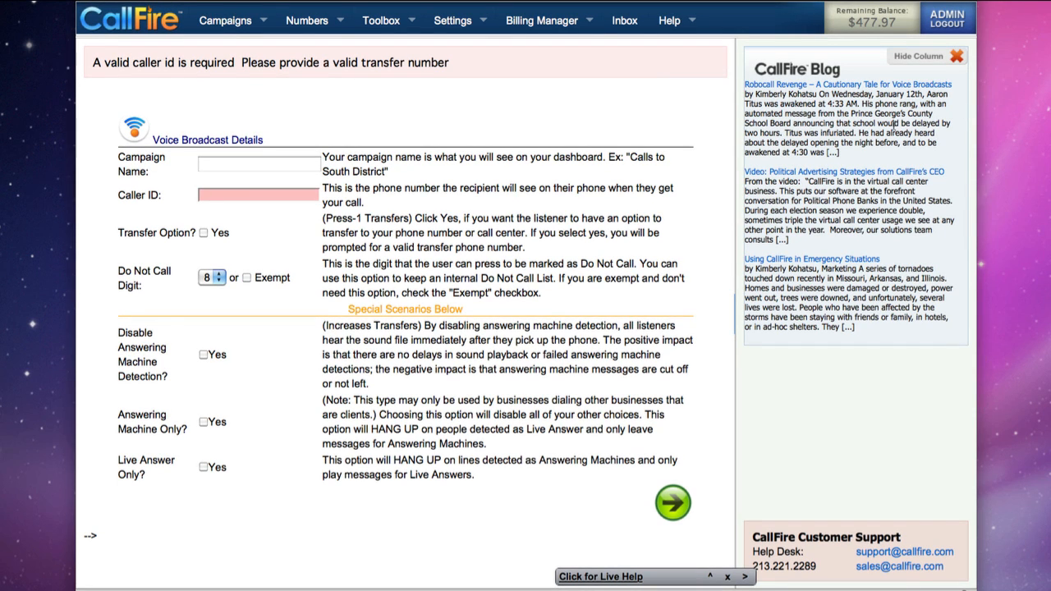
{"action": "left_click", "coordinate": [259, 163]}
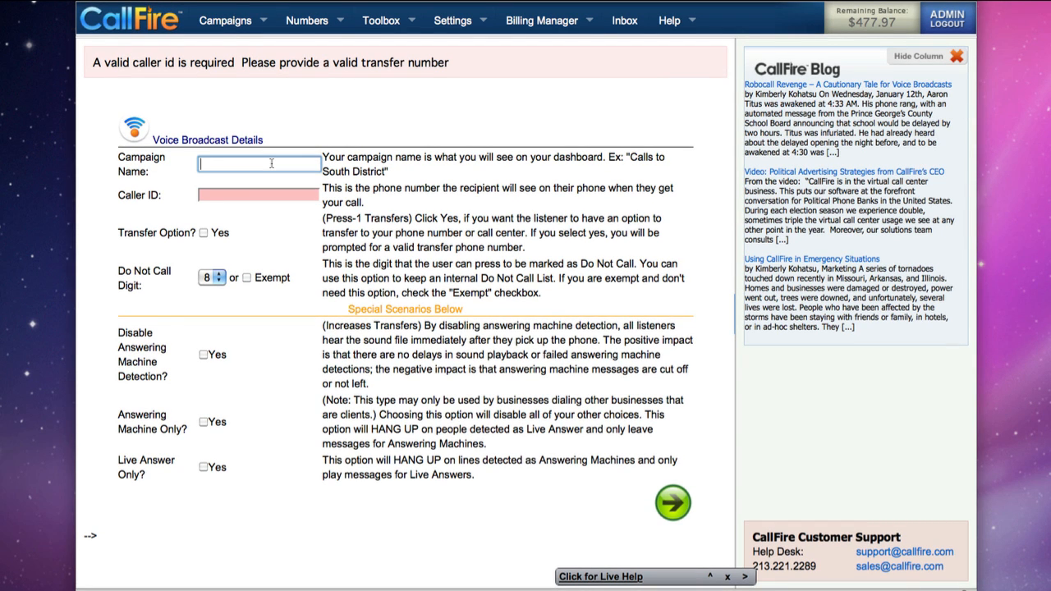
{"action": "type", "text": "D"}
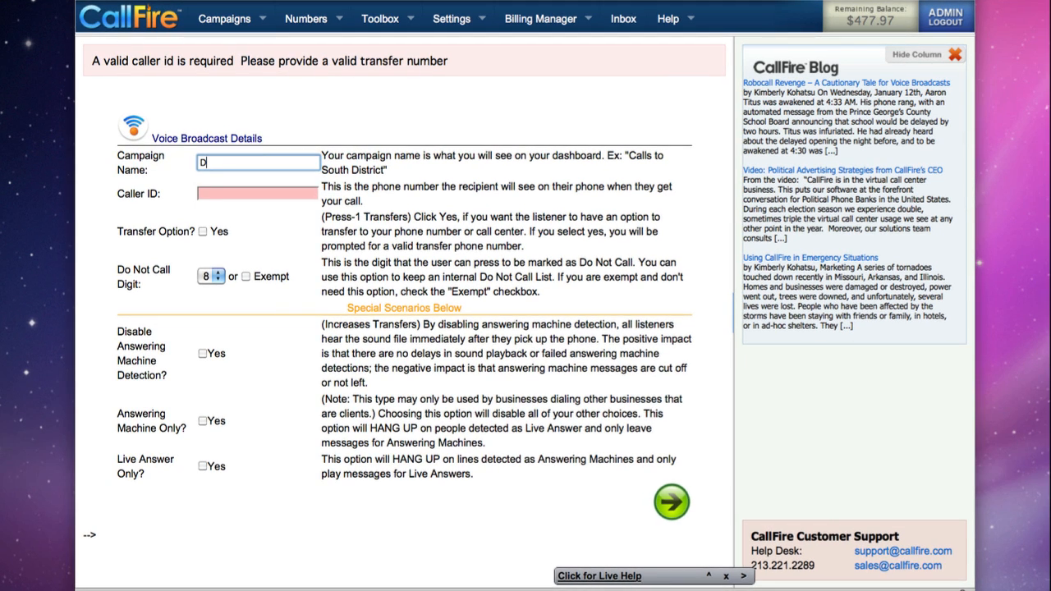
{"action": "type", "text": "Demo Broadcast"}
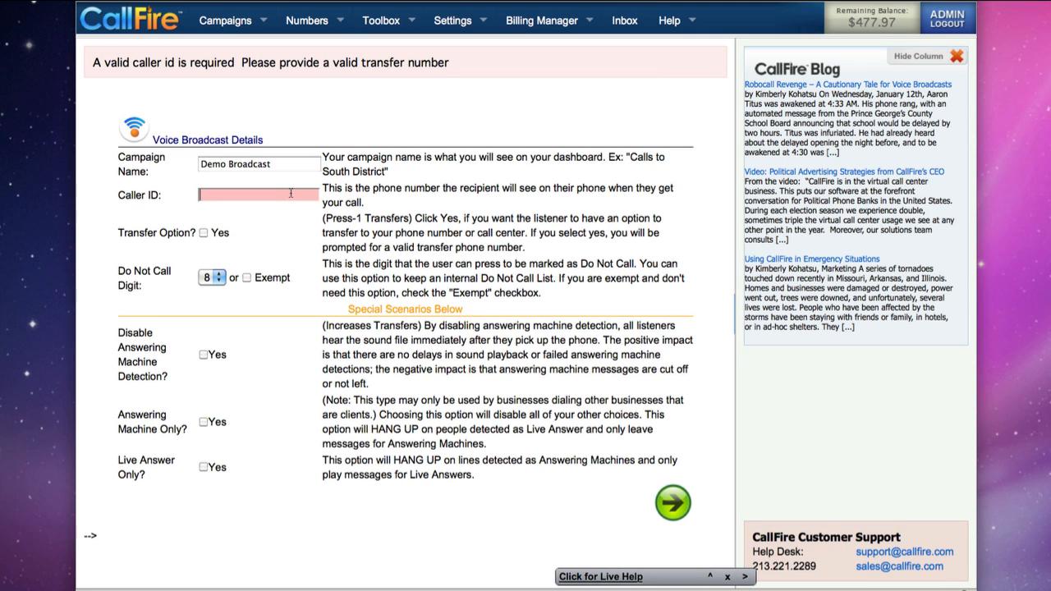
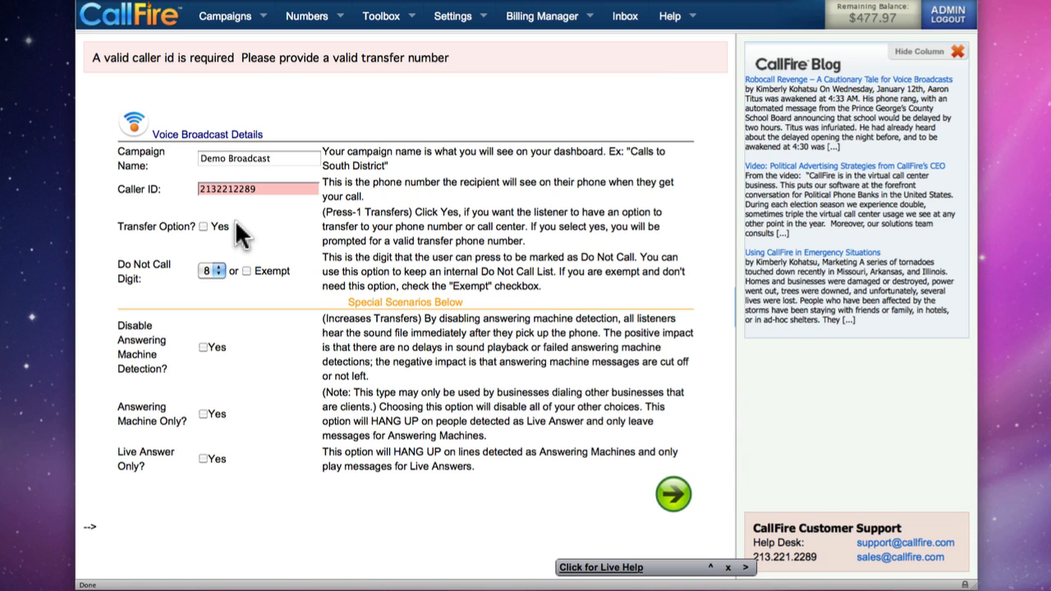
{"action": "left_click", "coordinate": [258, 189]}
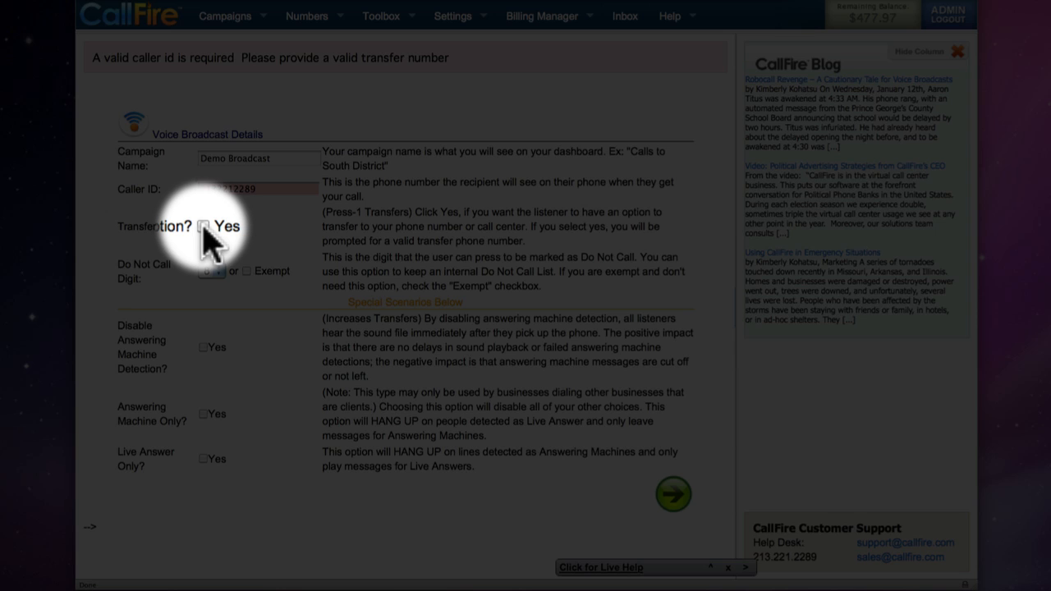
{"action": "left_click", "coordinate": [202, 226]}
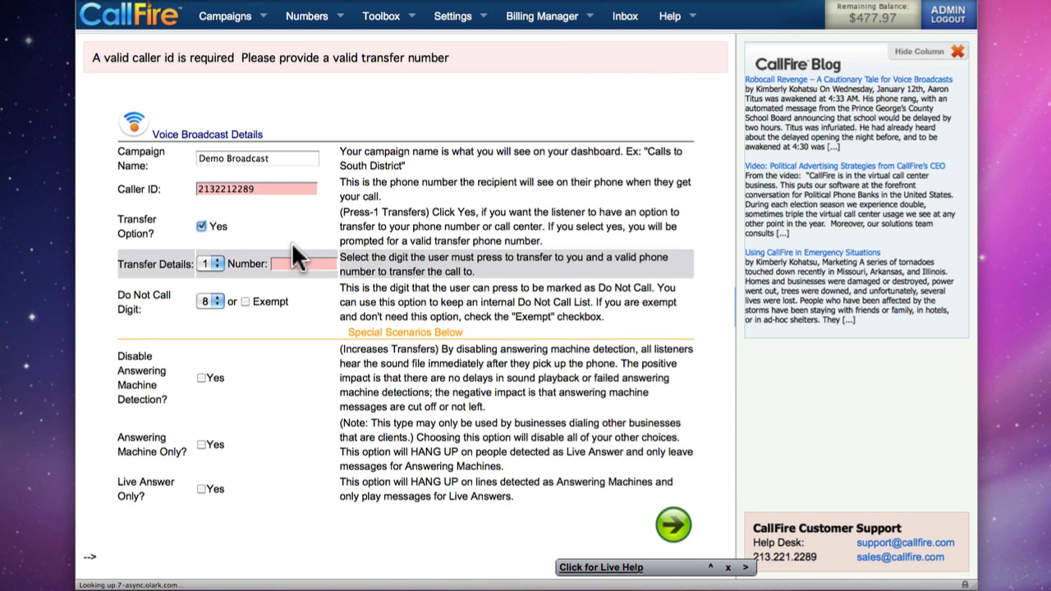
{"action": "left_click", "coordinate": [296, 264]}
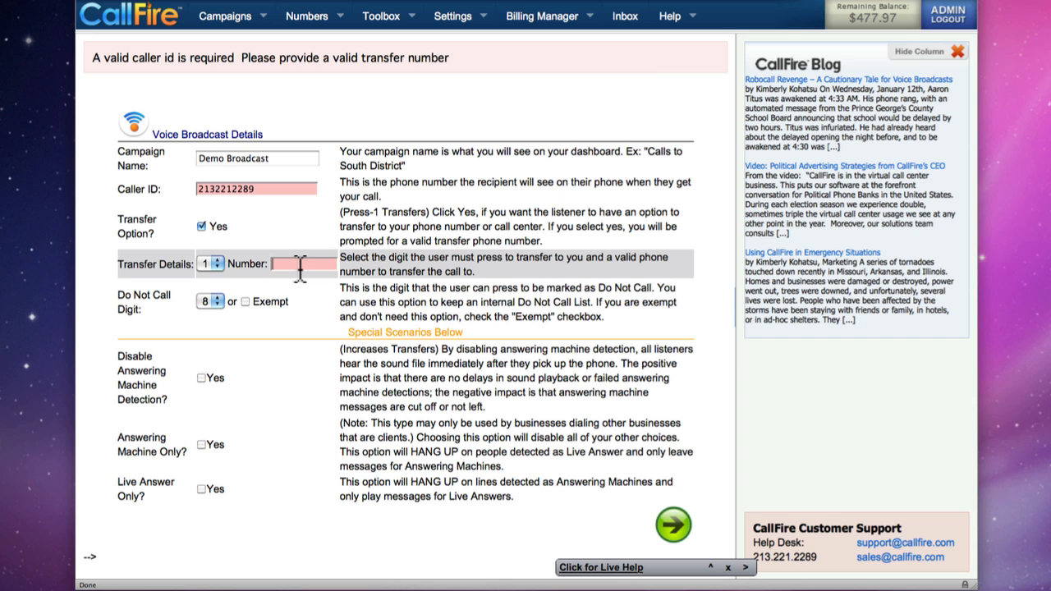
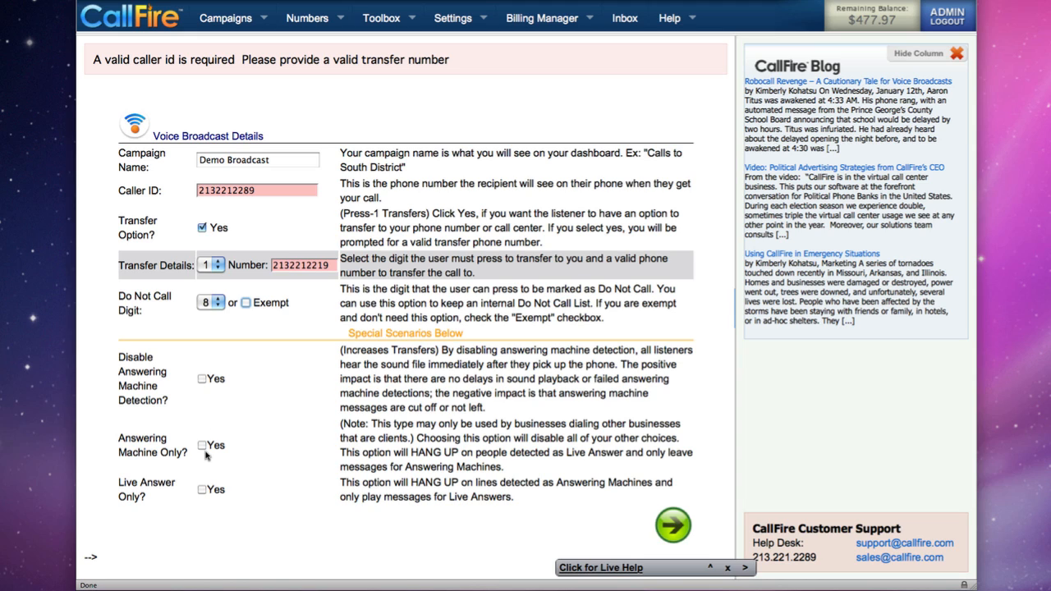
{"action": "mouse_move", "coordinate": [206, 450]}
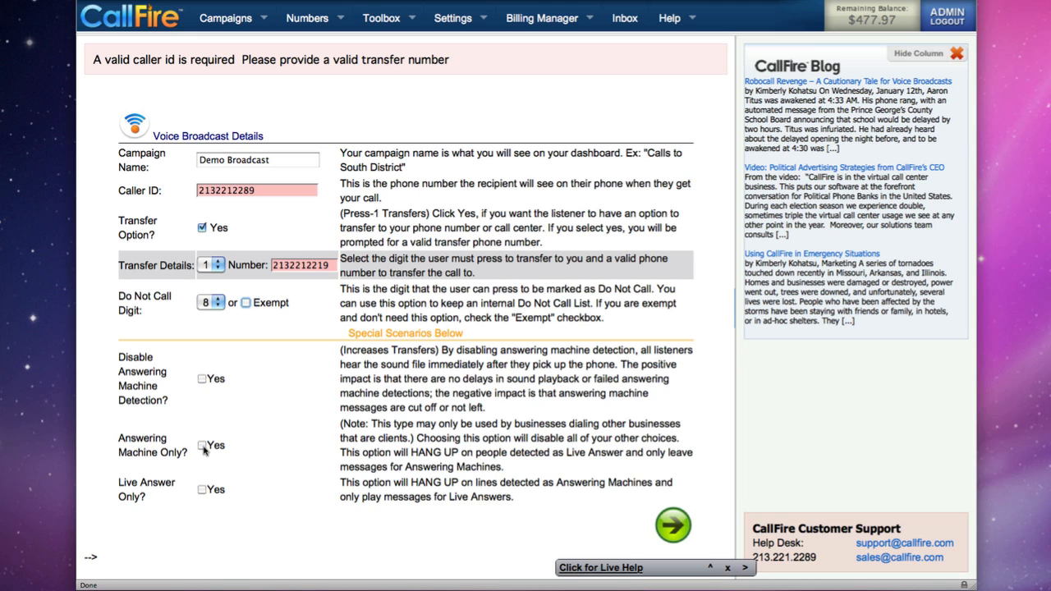
{"action": "mouse_move", "coordinate": [207, 486]}
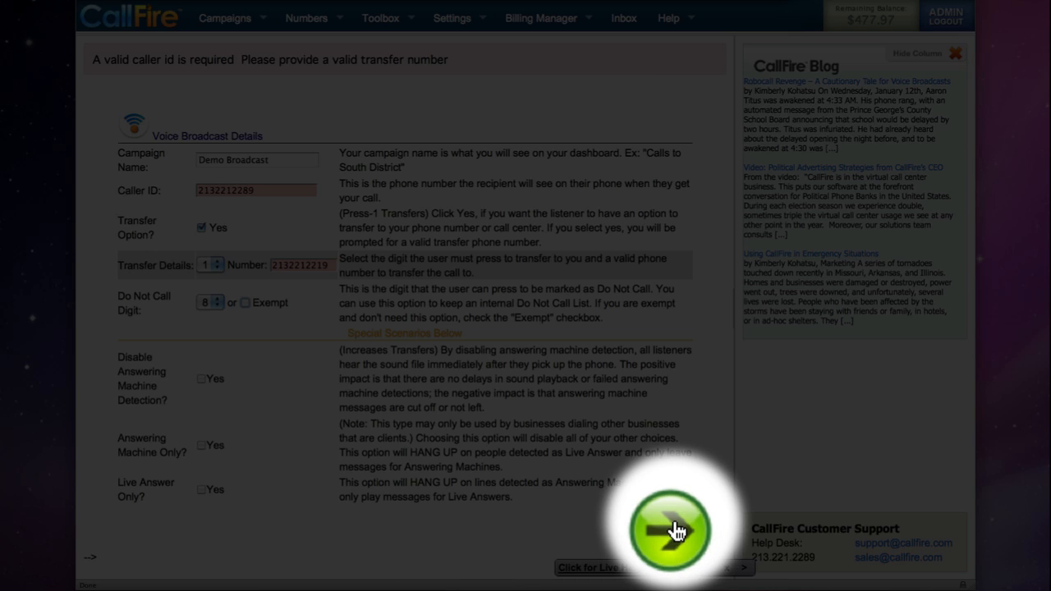
- Submit the broadcast details with the green arrow to reach Select Sounds
{"action": "left_click", "coordinate": [673, 530]}
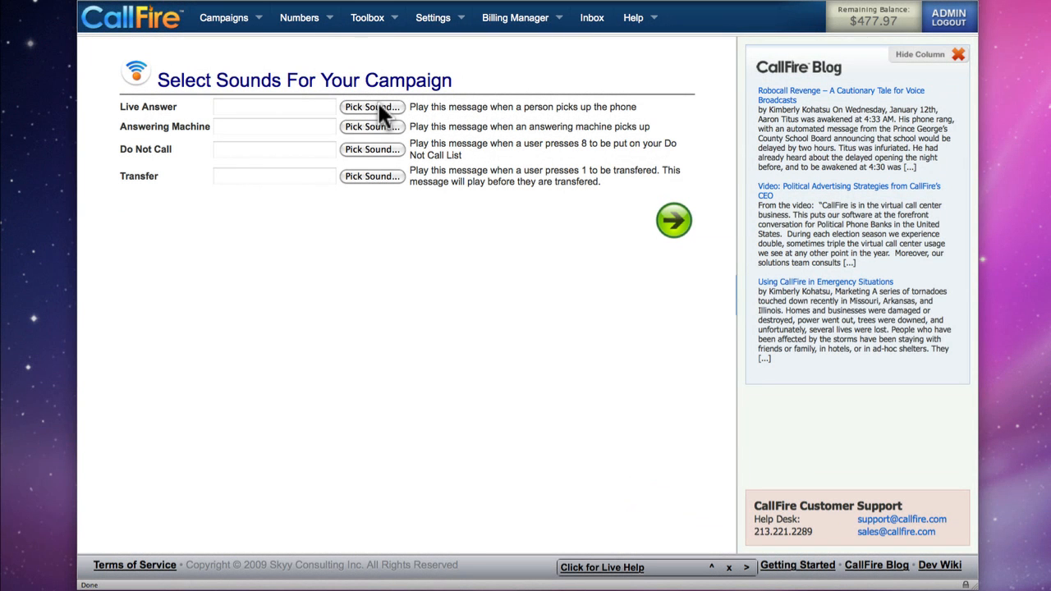
{"action": "mouse_move", "coordinate": [385, 115]}
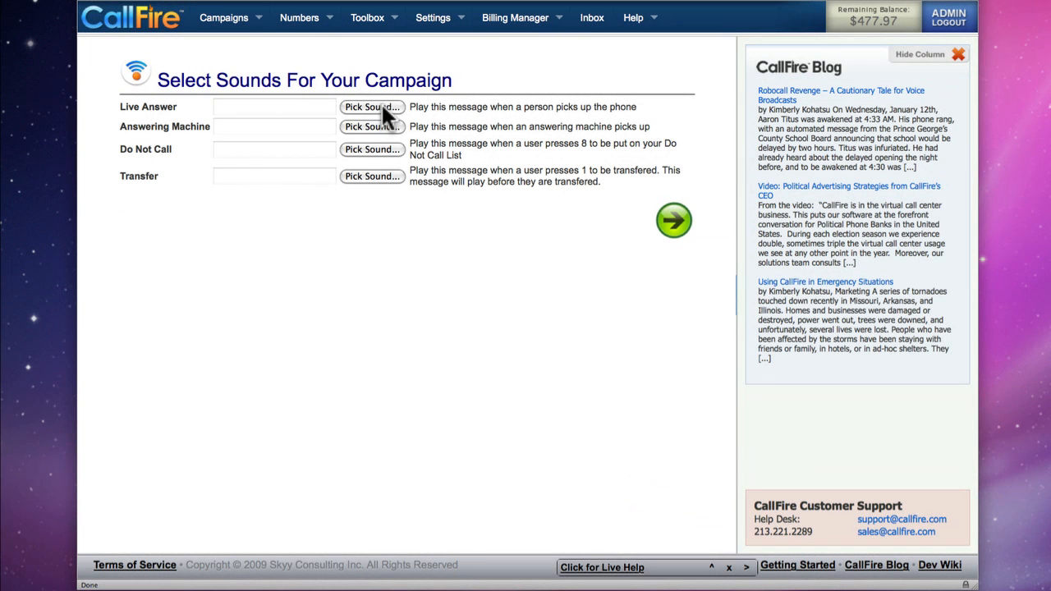
{"action": "mouse_move", "coordinate": [390, 178]}
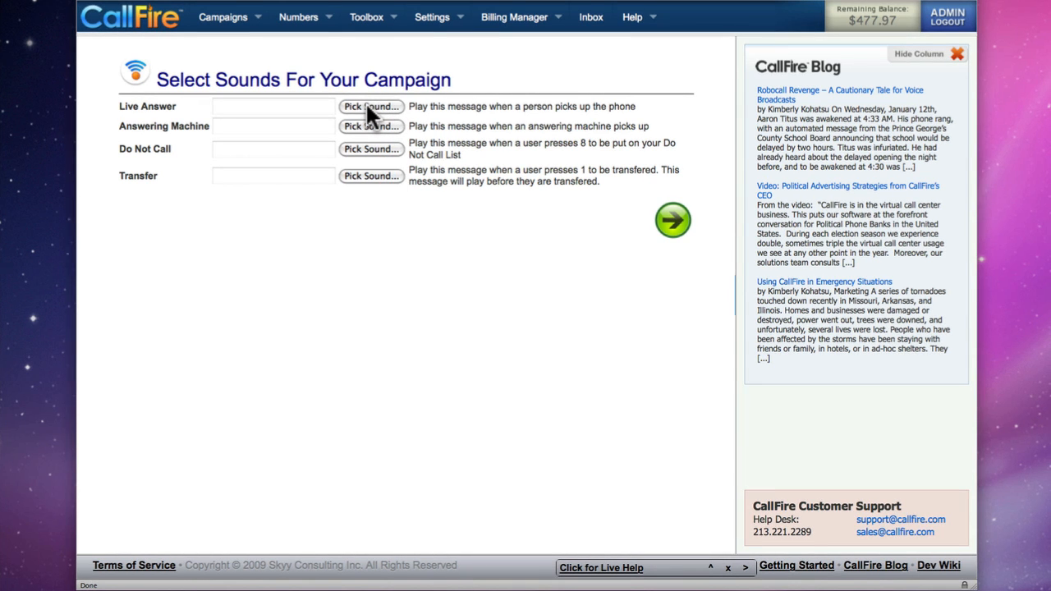
{"action": "mouse_move", "coordinate": [372, 132]}
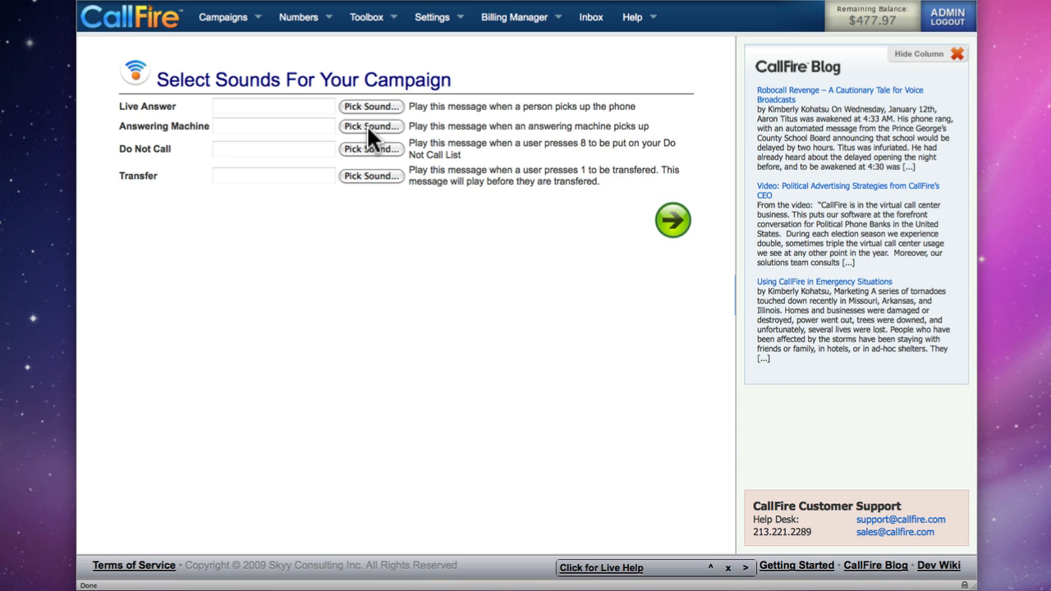
{"action": "mouse_move", "coordinate": [371, 109]}
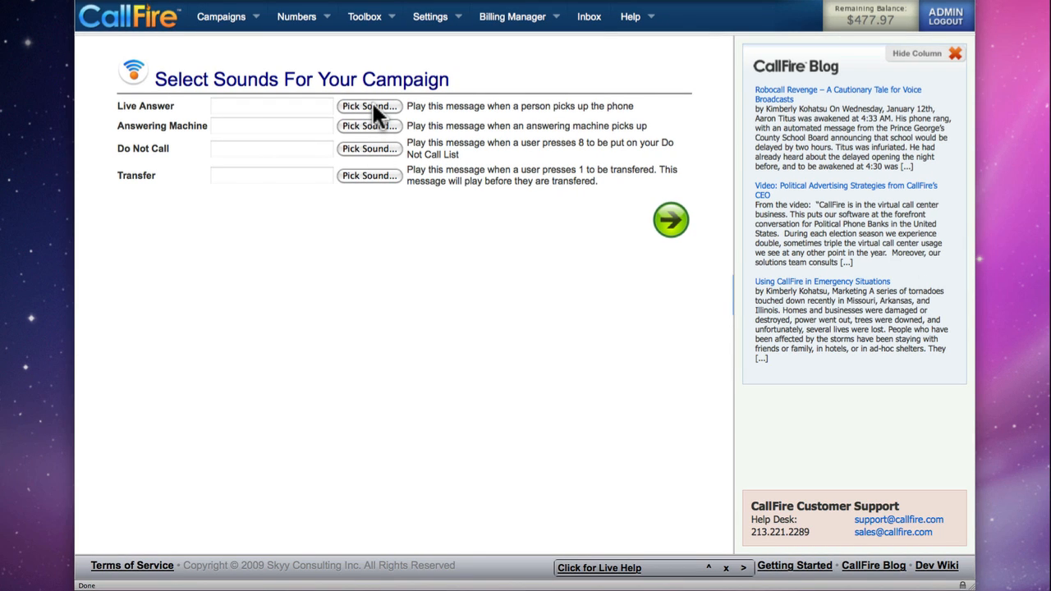
- Assign the saved sound file 'test' as the Live Answer message
{"action": "left_click", "coordinate": [369, 105]}
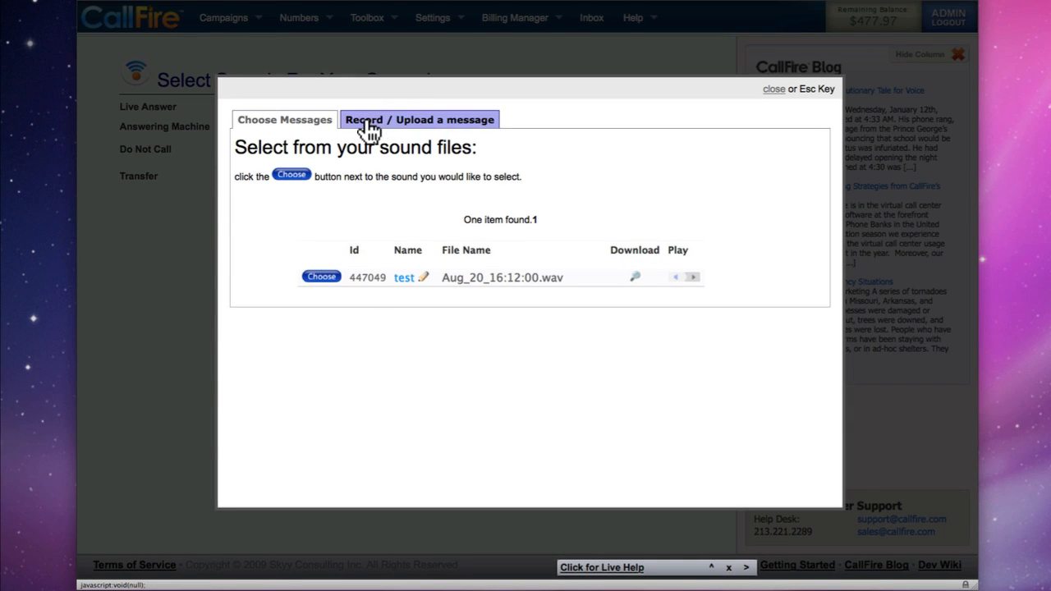
{"action": "mouse_move", "coordinate": [370, 132]}
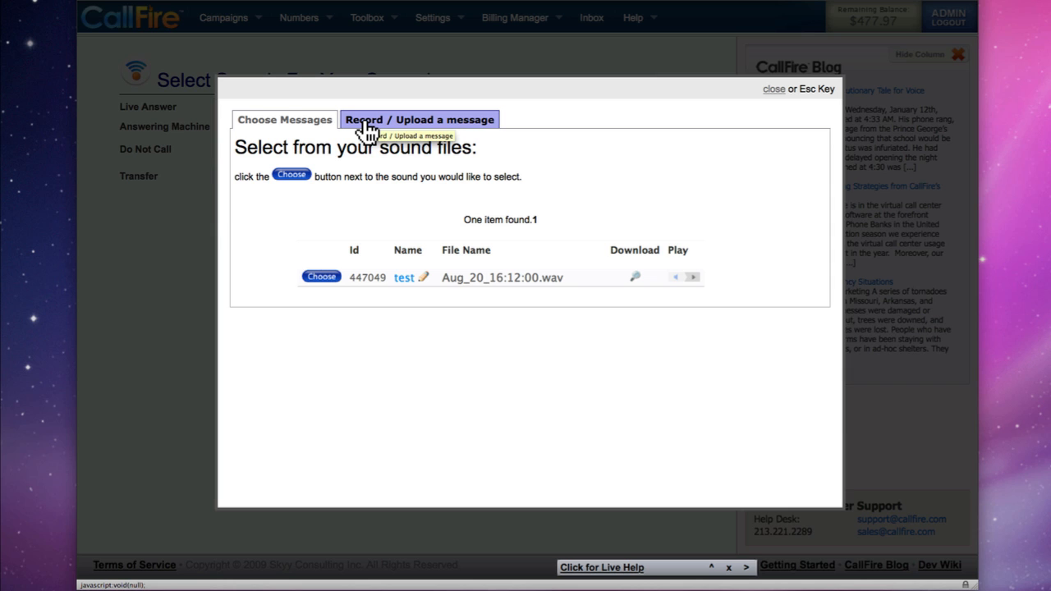
{"action": "left_click", "coordinate": [419, 119]}
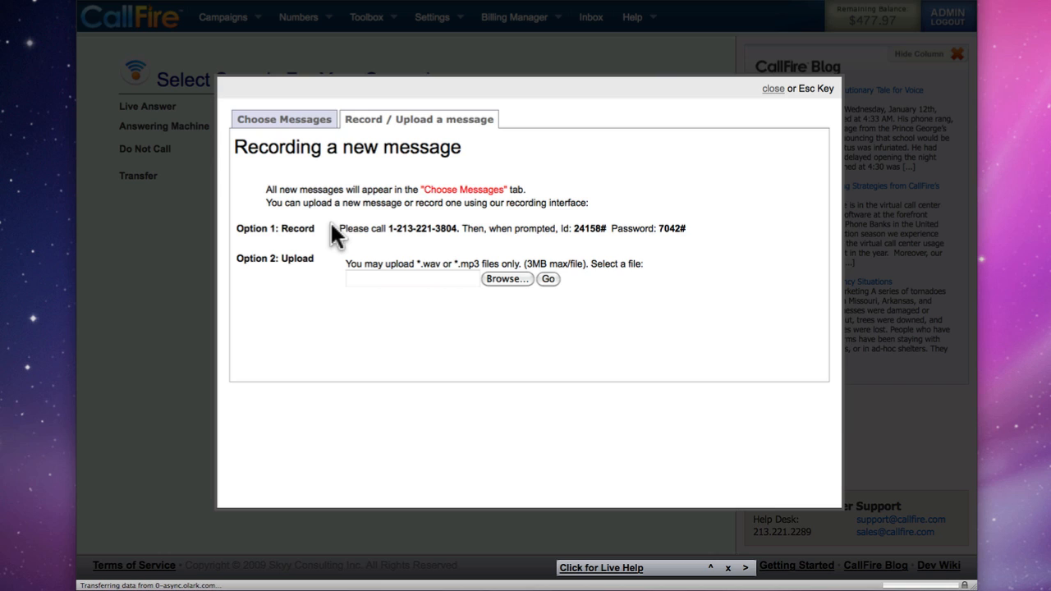
{"action": "mouse_move", "coordinate": [702, 235]}
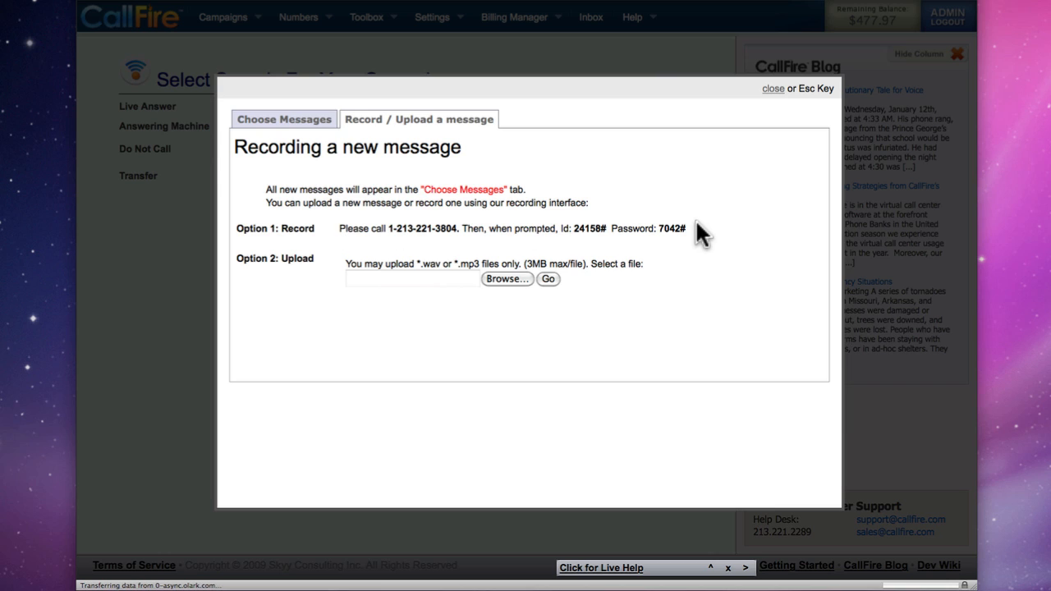
{"action": "mouse_move", "coordinate": [345, 254]}
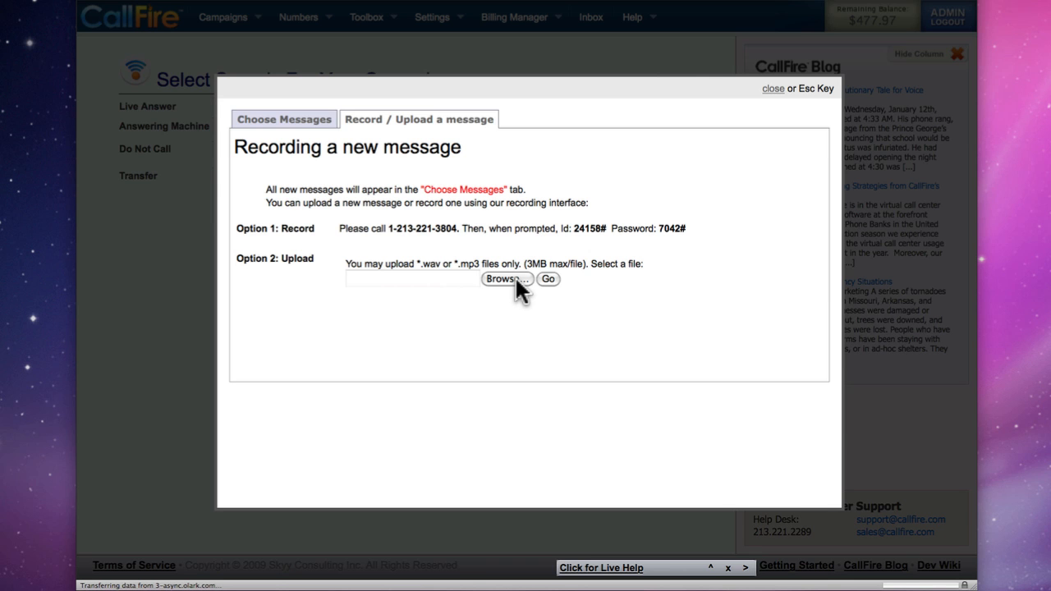
{"action": "left_click", "coordinate": [283, 119]}
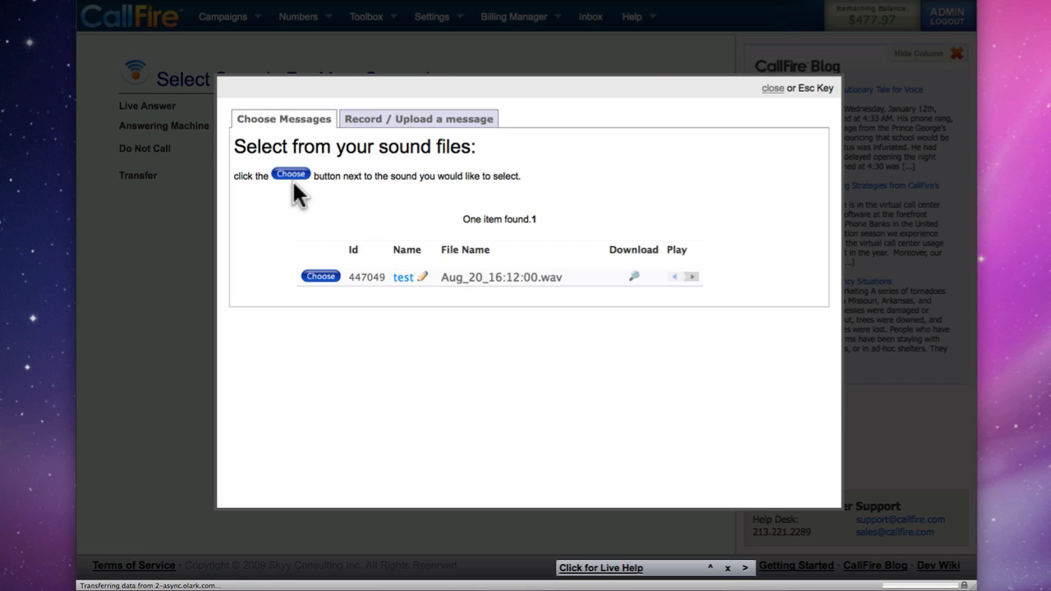
{"action": "mouse_move", "coordinate": [317, 226]}
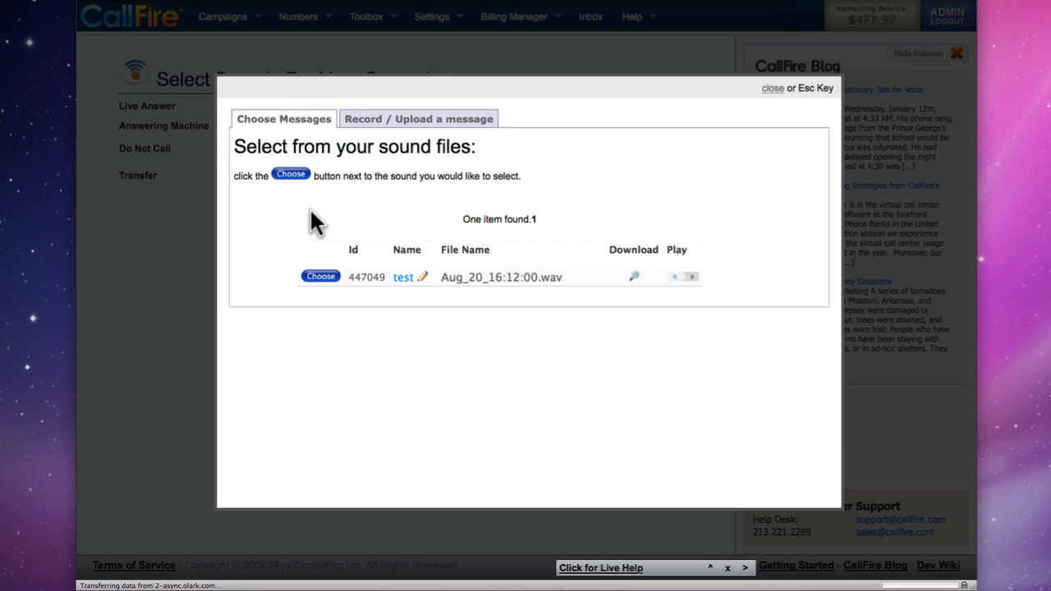
{"action": "left_click", "coordinate": [320, 275]}
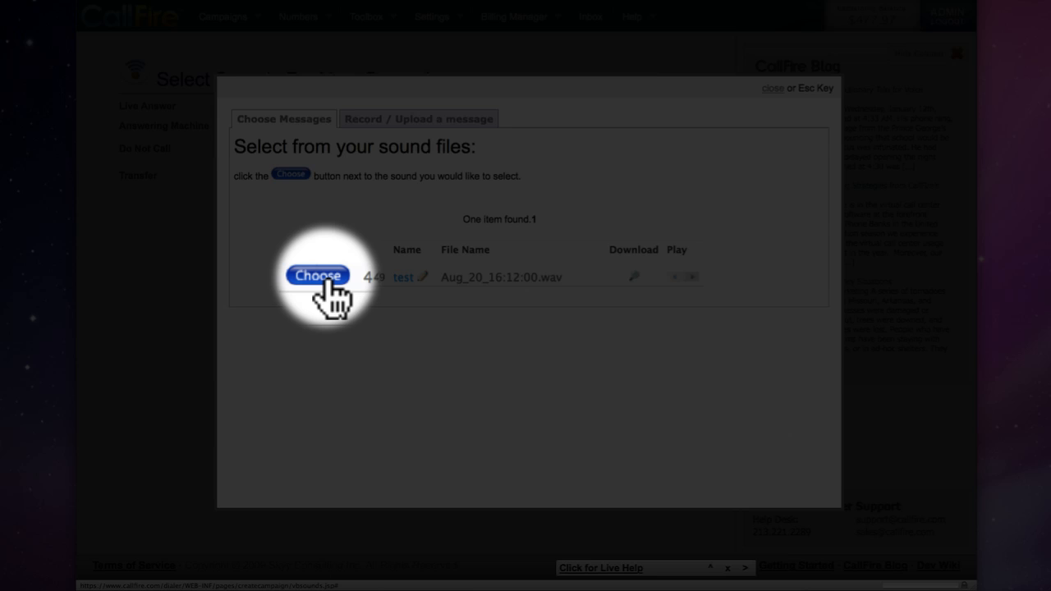
{"action": "left_click", "coordinate": [318, 275]}
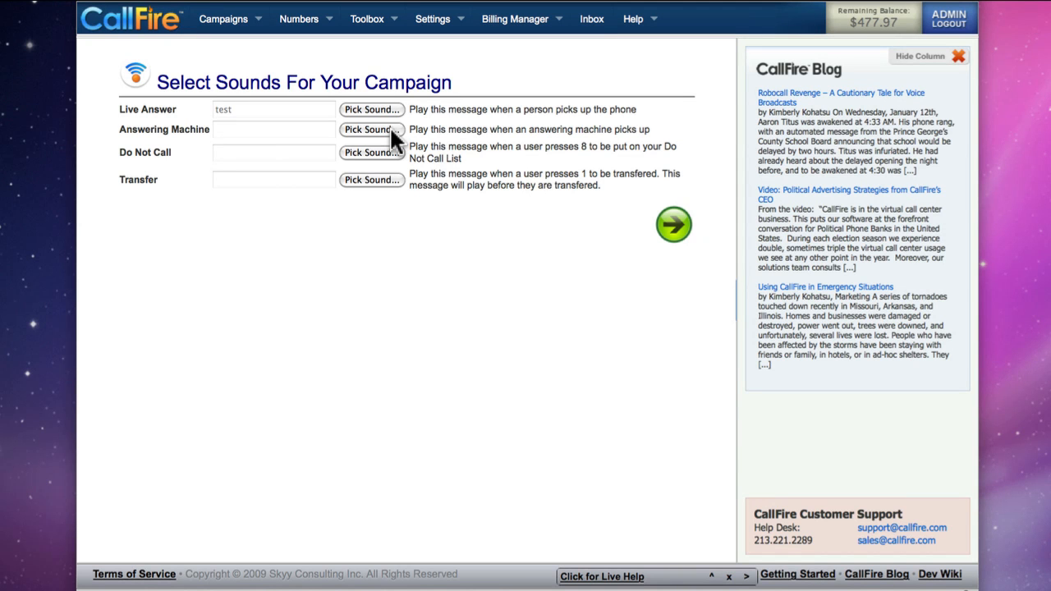
- Assign the 'test' sound to the Answering Machine message
{"action": "left_click", "coordinate": [371, 129]}
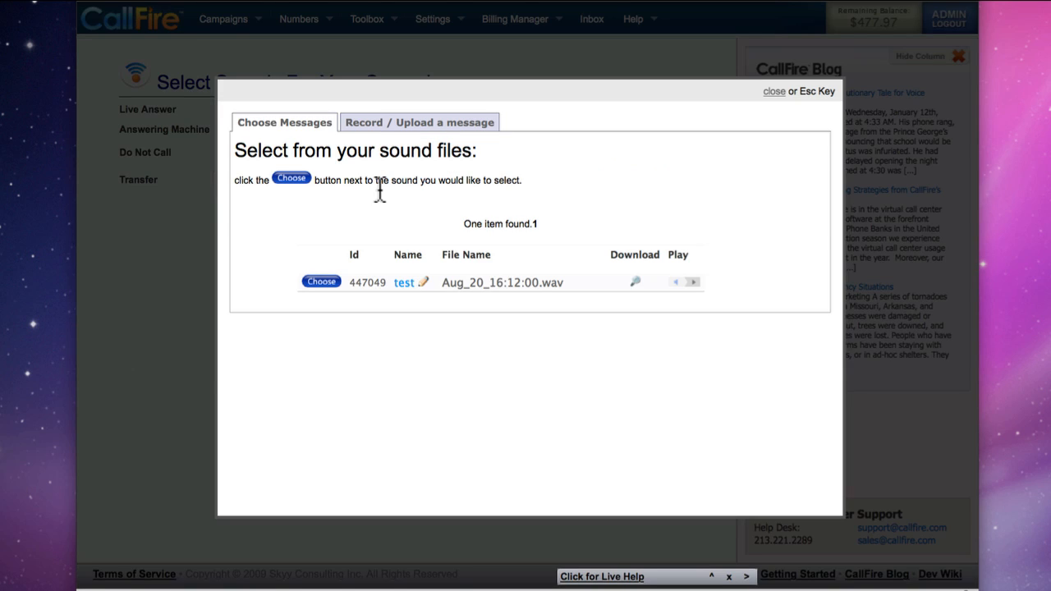
{"action": "left_click", "coordinate": [419, 121]}
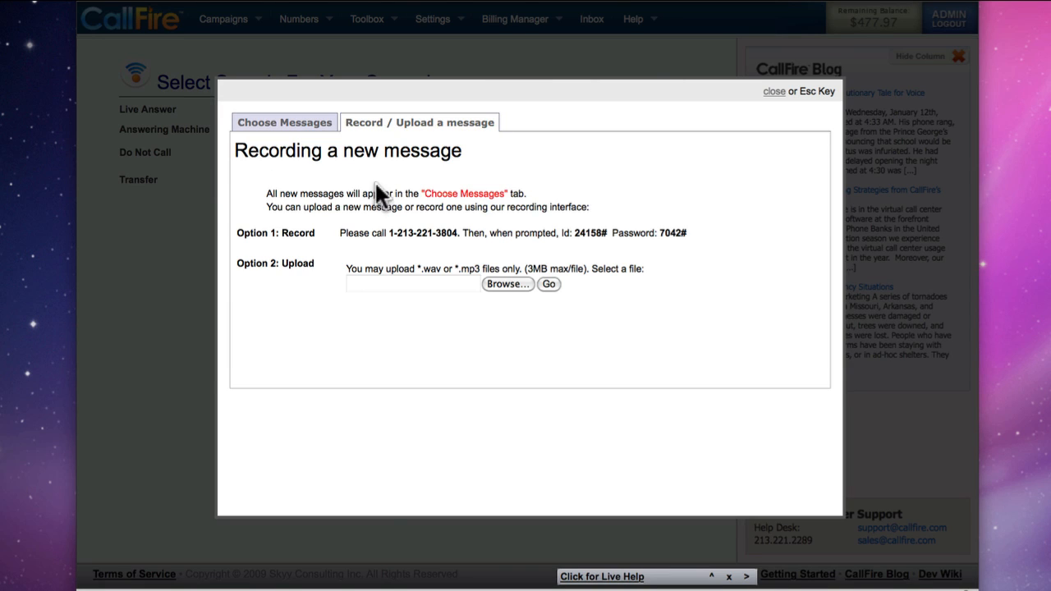
{"action": "mouse_move", "coordinate": [385, 242]}
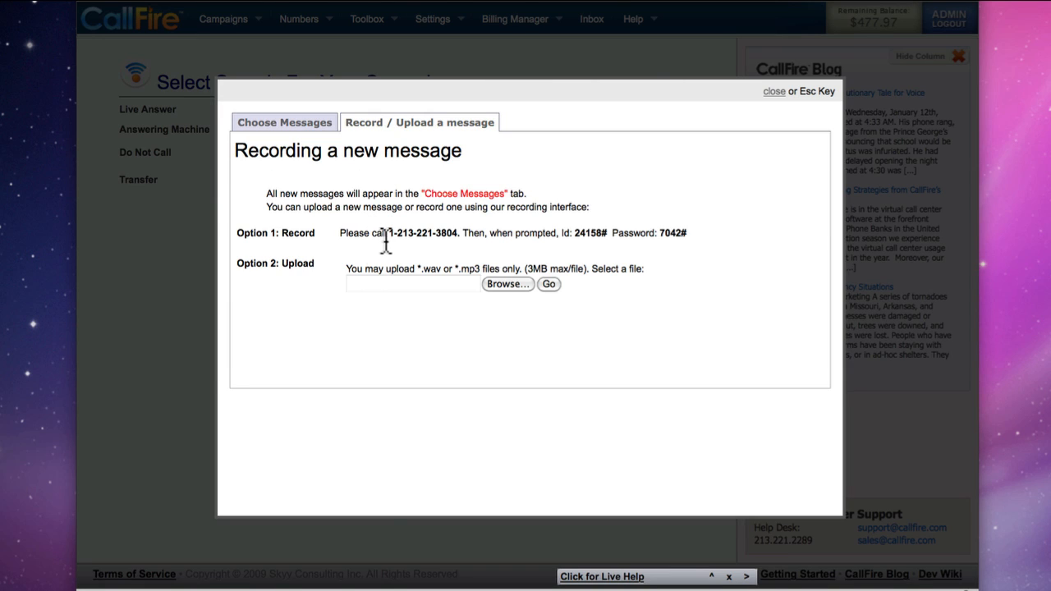
{"action": "mouse_move", "coordinate": [345, 181]}
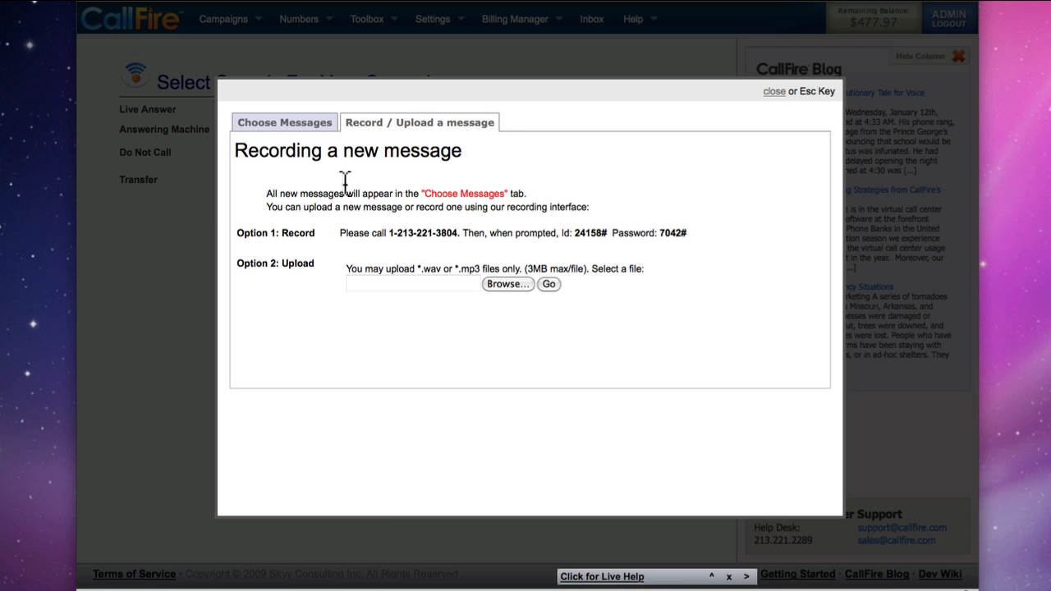
{"action": "left_click", "coordinate": [284, 122]}
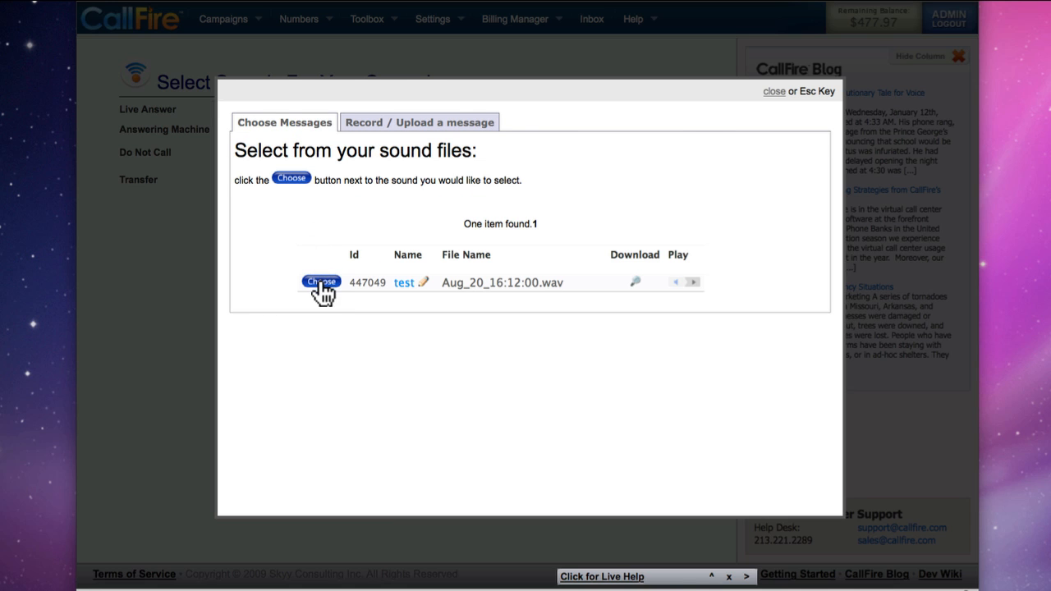
{"action": "left_click", "coordinate": [320, 282]}
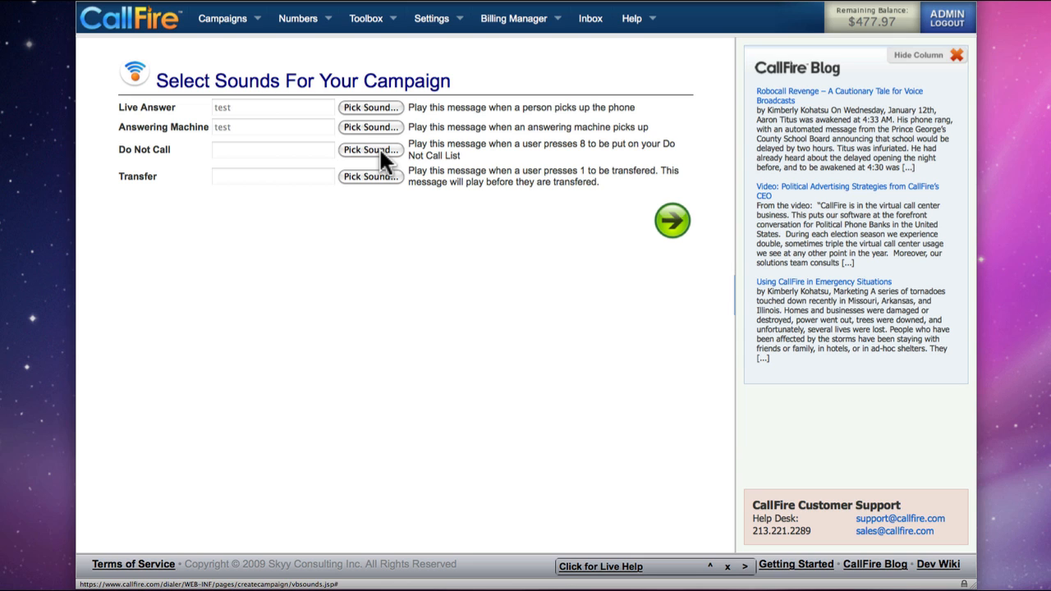
- Assign the 'test' sound to the Do Not Call and Transfer messages
{"action": "left_click", "coordinate": [371, 149]}
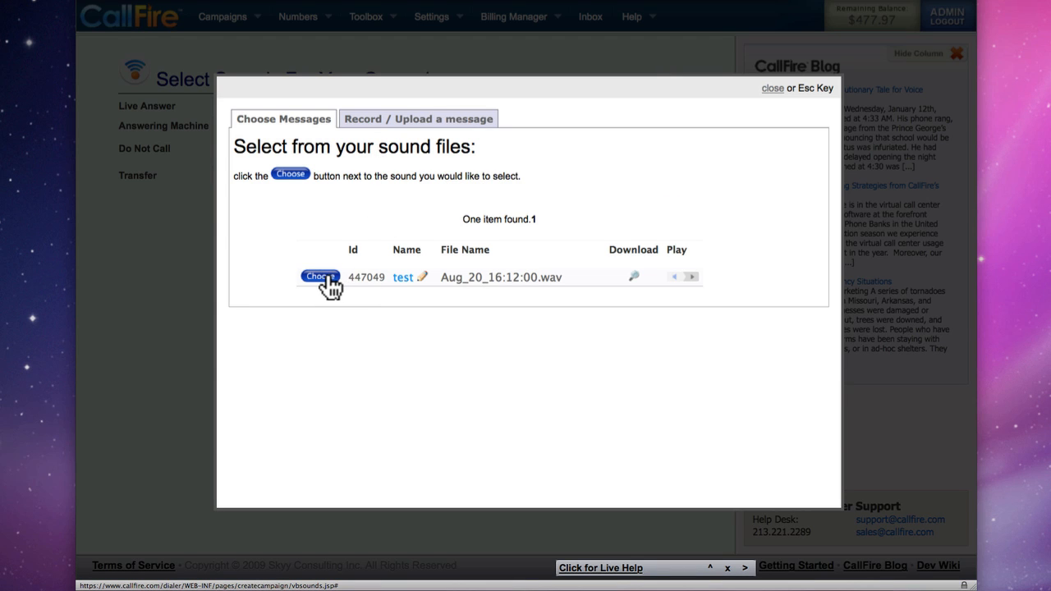
{"action": "left_click", "coordinate": [320, 276]}
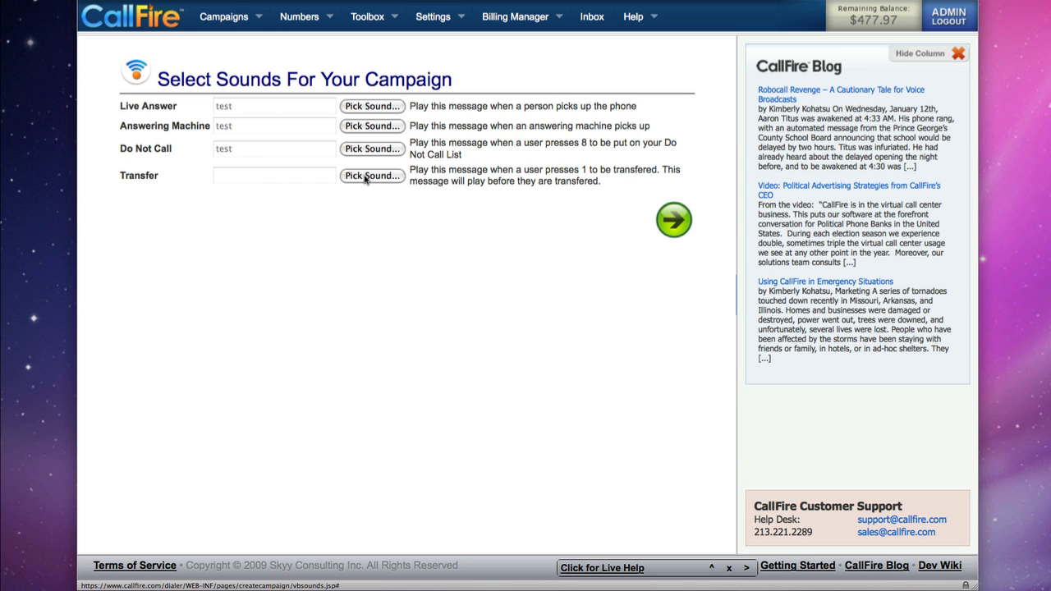
{"action": "left_click", "coordinate": [372, 175]}
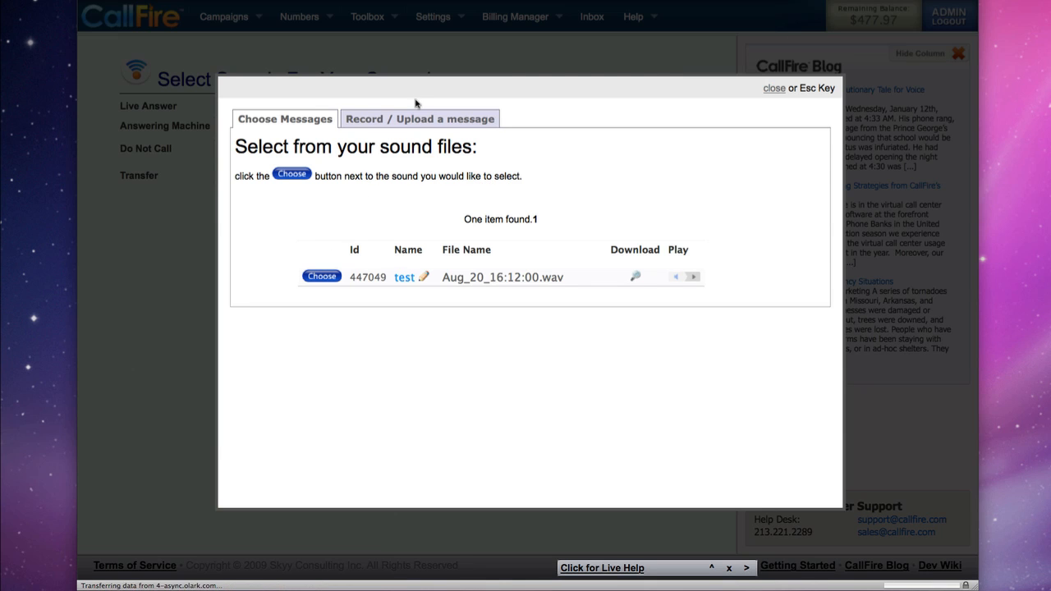
{"action": "mouse_move", "coordinate": [344, 215]}
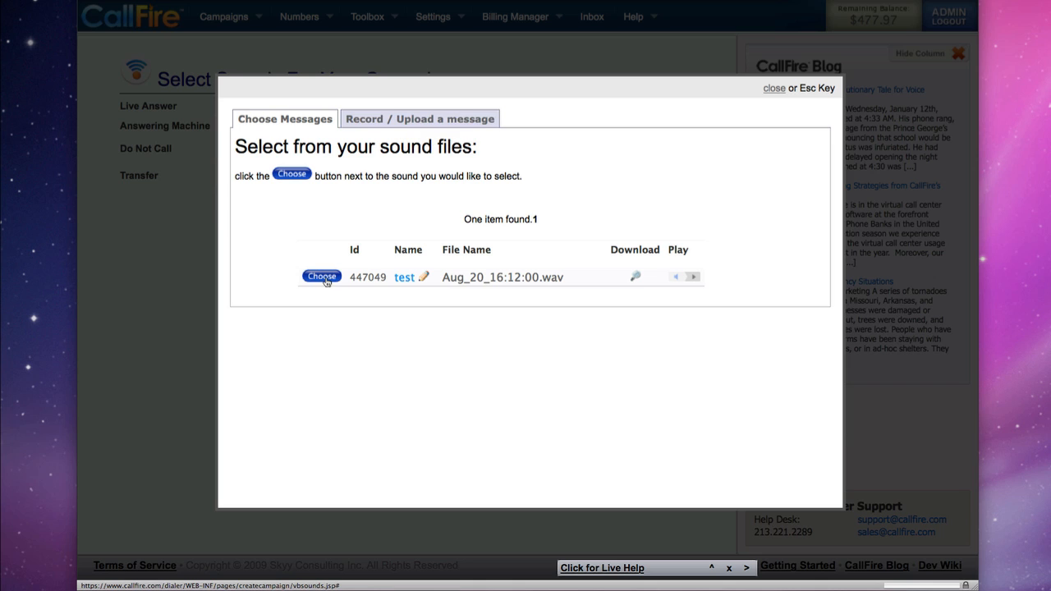
{"action": "left_click", "coordinate": [322, 276]}
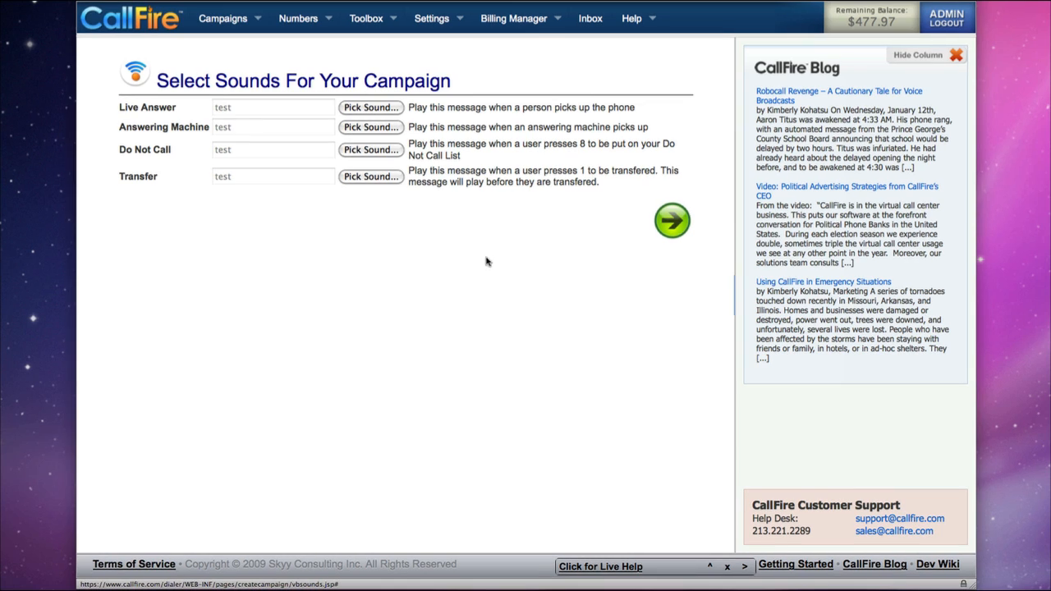
{"action": "mouse_move", "coordinate": [371, 107]}
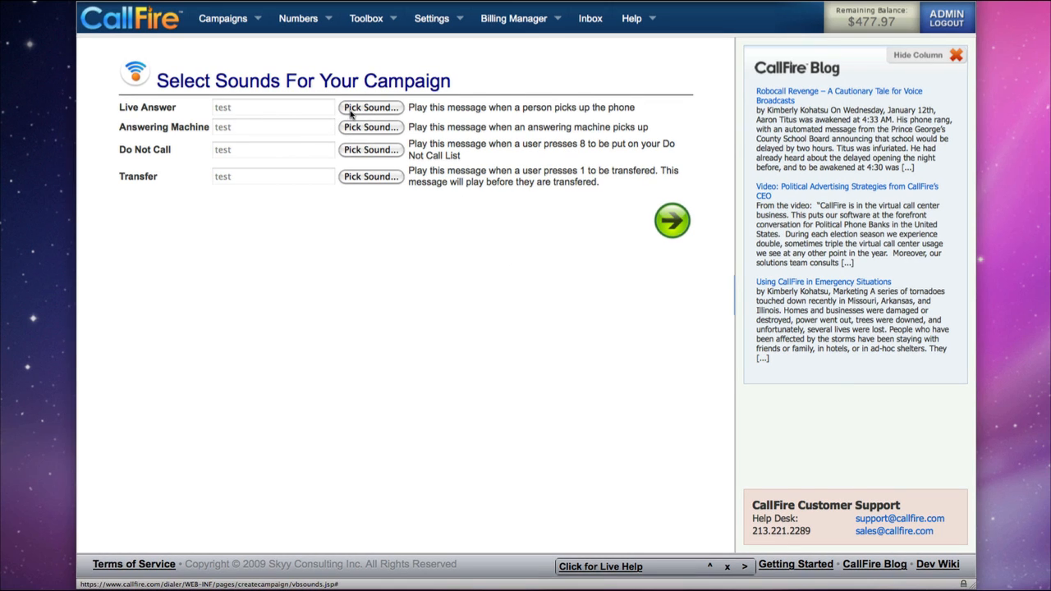
{"action": "mouse_move", "coordinate": [832, 237]}
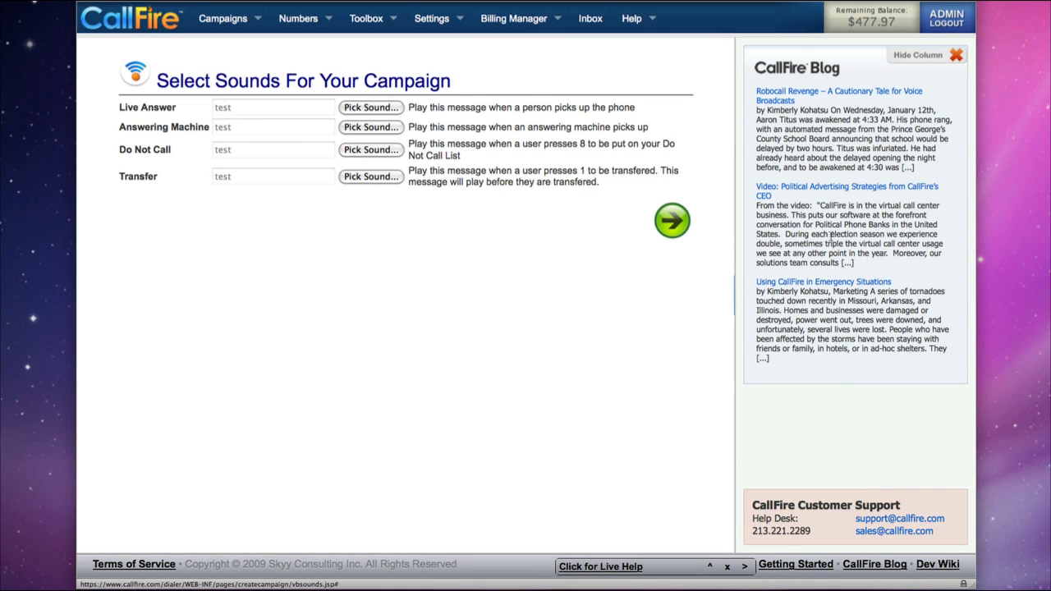
{"action": "left_click", "coordinate": [672, 221]}
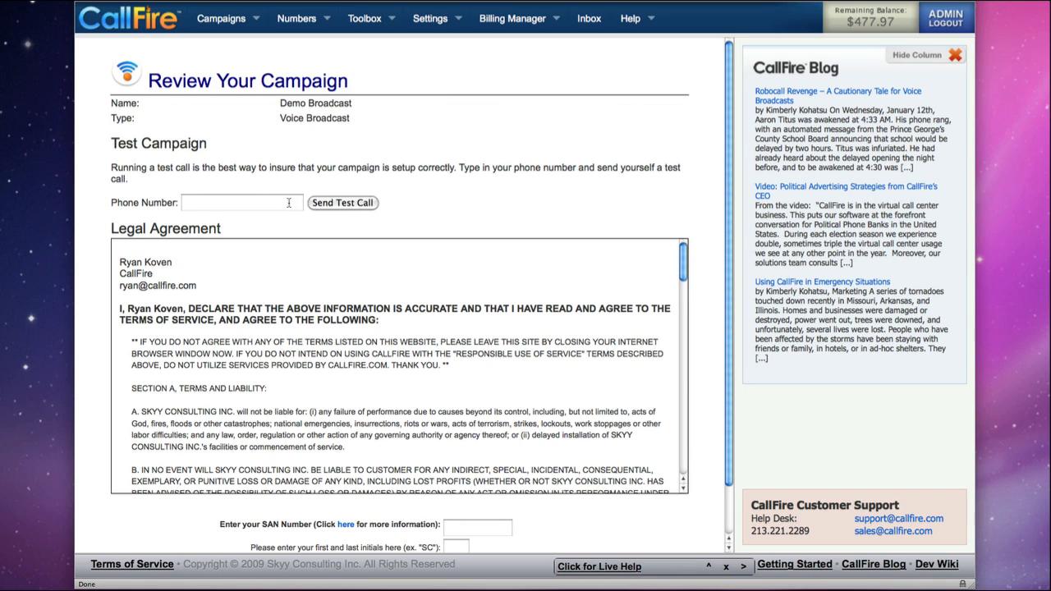
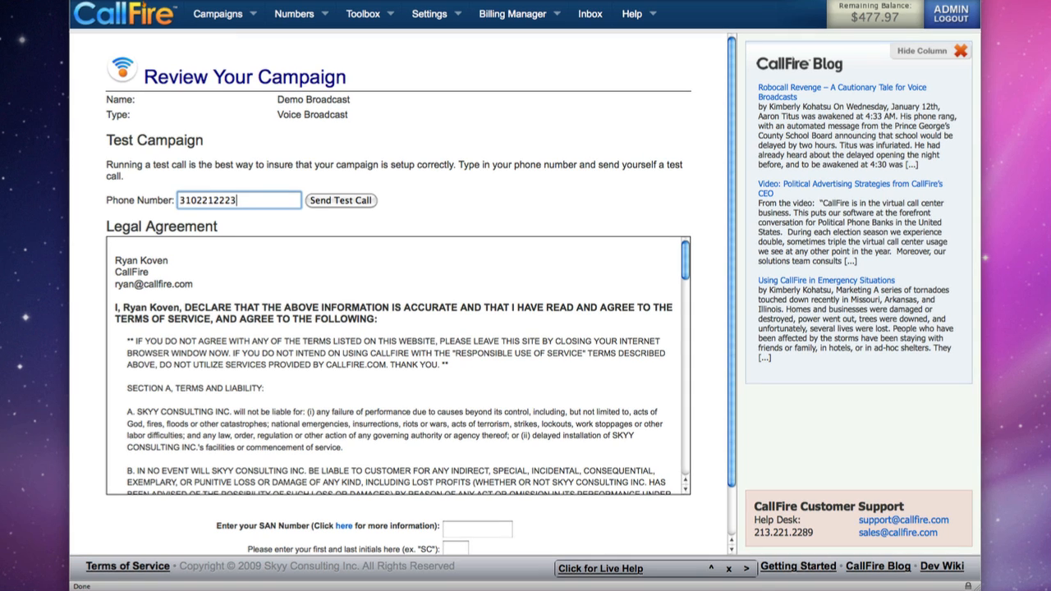
{"action": "mouse_move", "coordinate": [138, 245]}
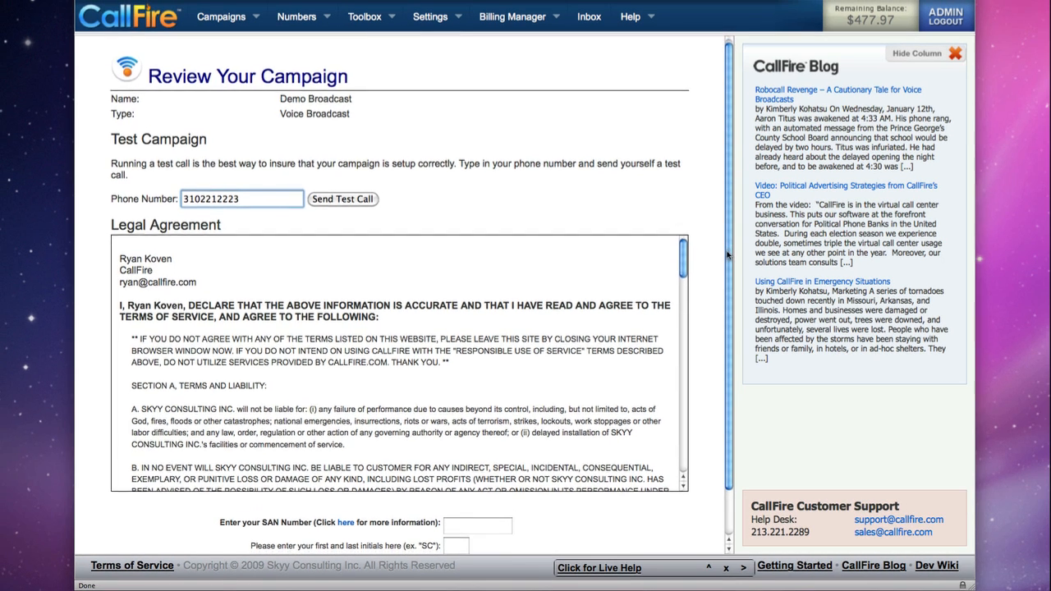
{"action": "scroll", "scroll_direction": "down", "scroll_amount": 3}
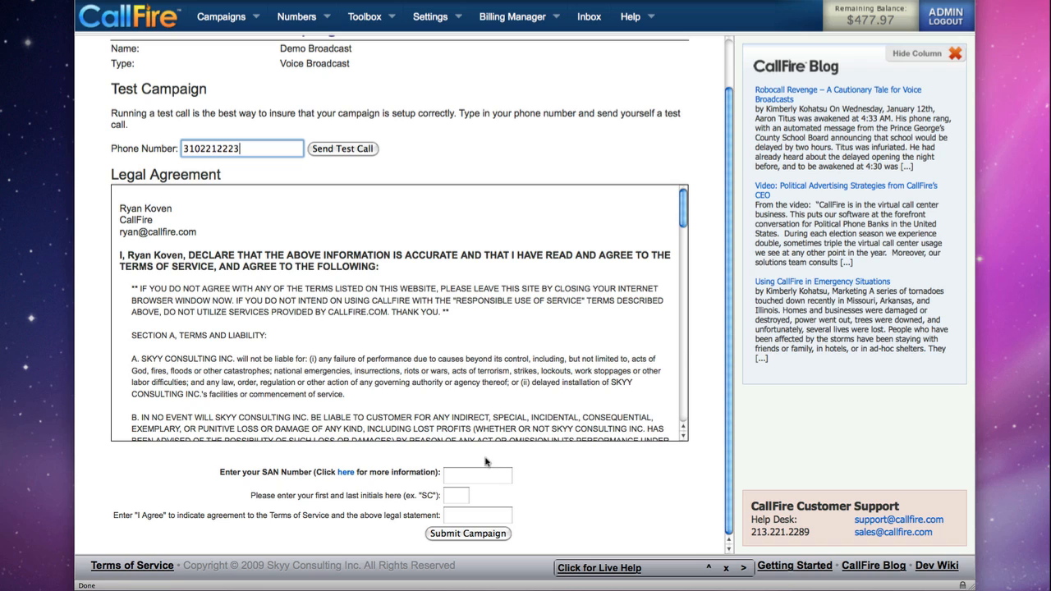
- Mark the SAN as exempt, enter initials and type the 'I agree' statement
{"action": "left_click", "coordinate": [477, 474]}
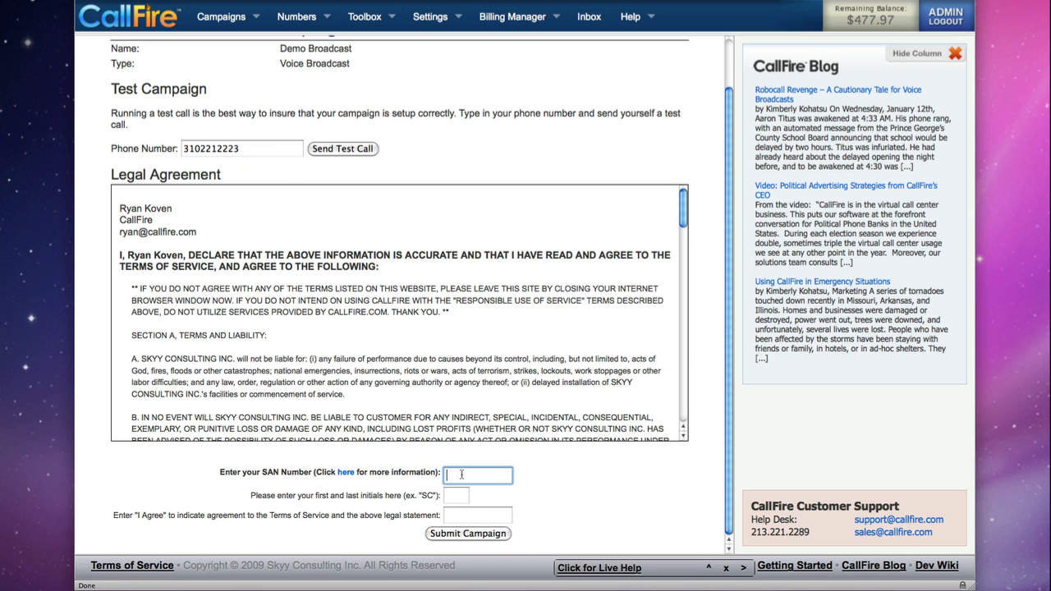
{"action": "left_click", "coordinate": [478, 475]}
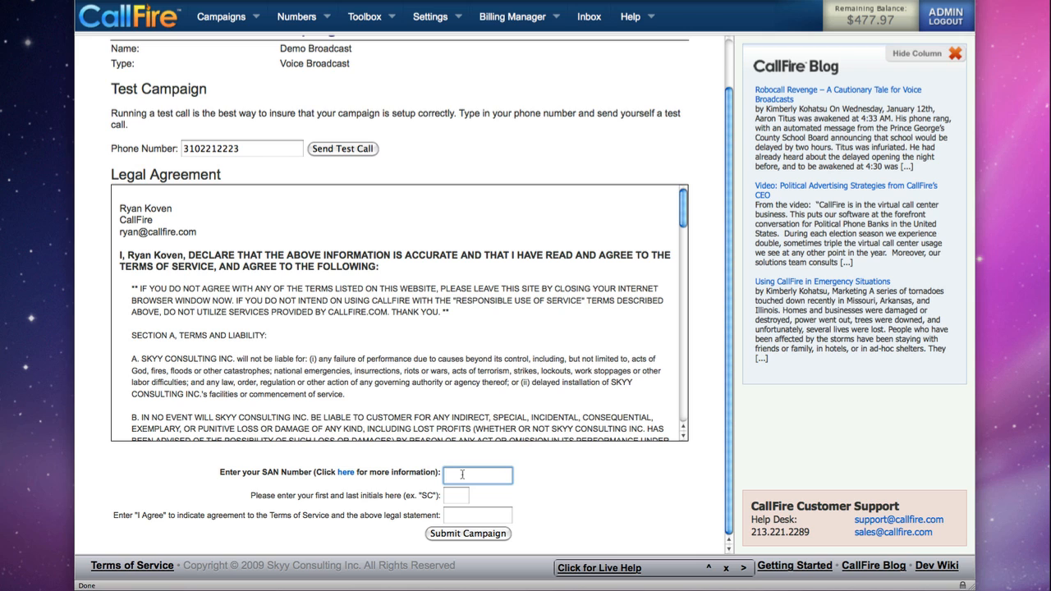
{"action": "left_click", "coordinate": [478, 475]}
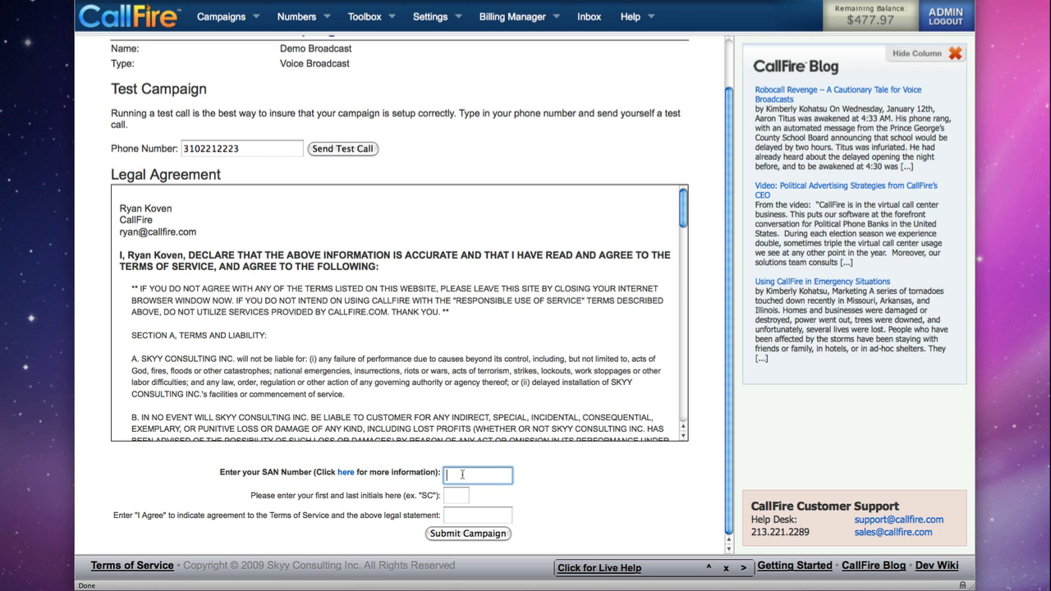
{"action": "type", "text": "exempt"}
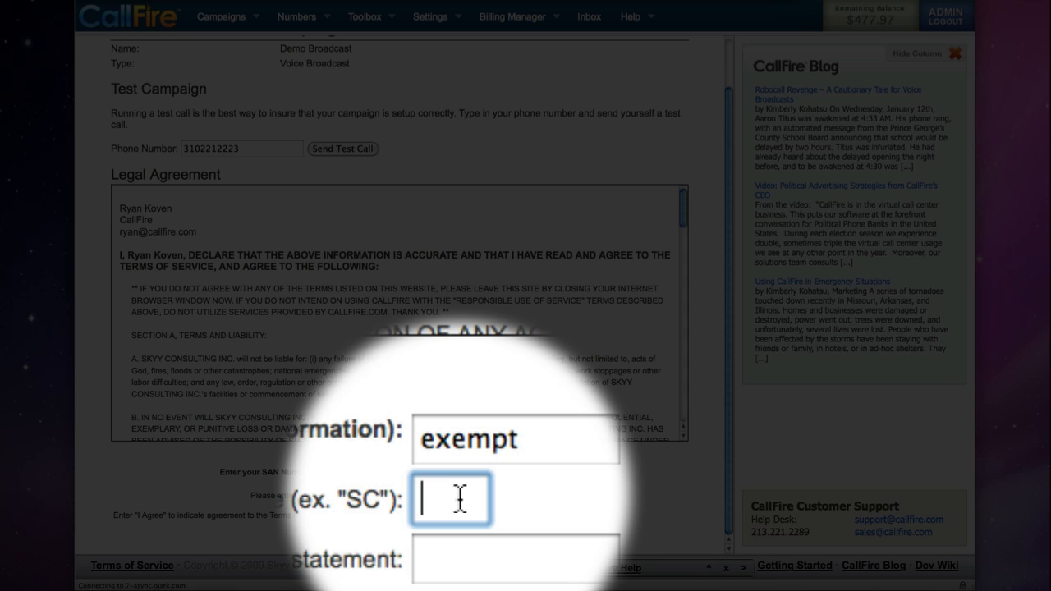
{"action": "type", "text": "Rk"}
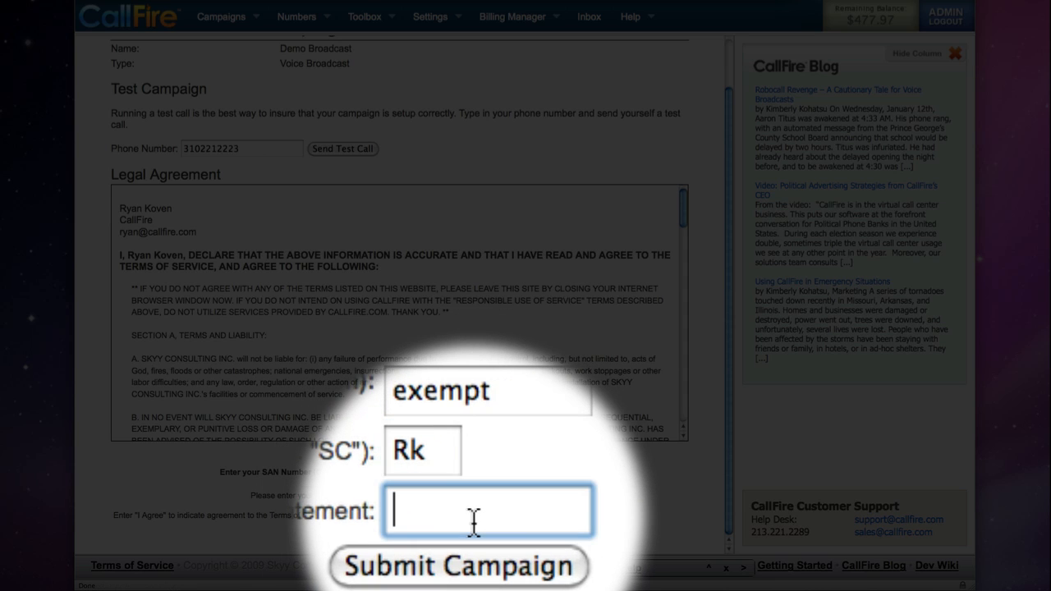
{"action": "type", "text": "i agree"}
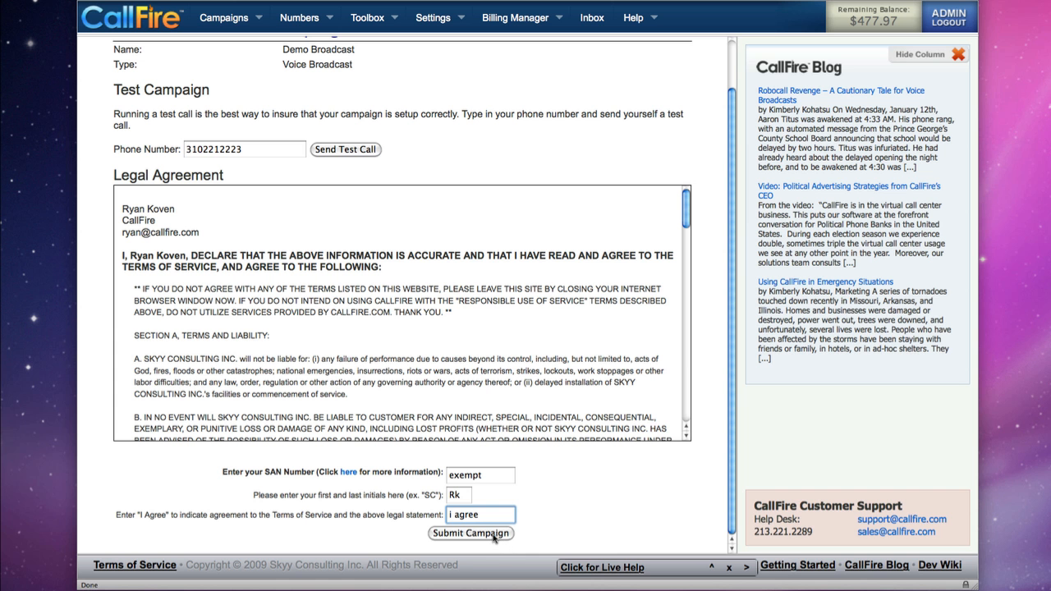
- Submit the completed Demo Broadcast campaign with Submit Campaign
{"action": "left_click", "coordinate": [471, 533]}
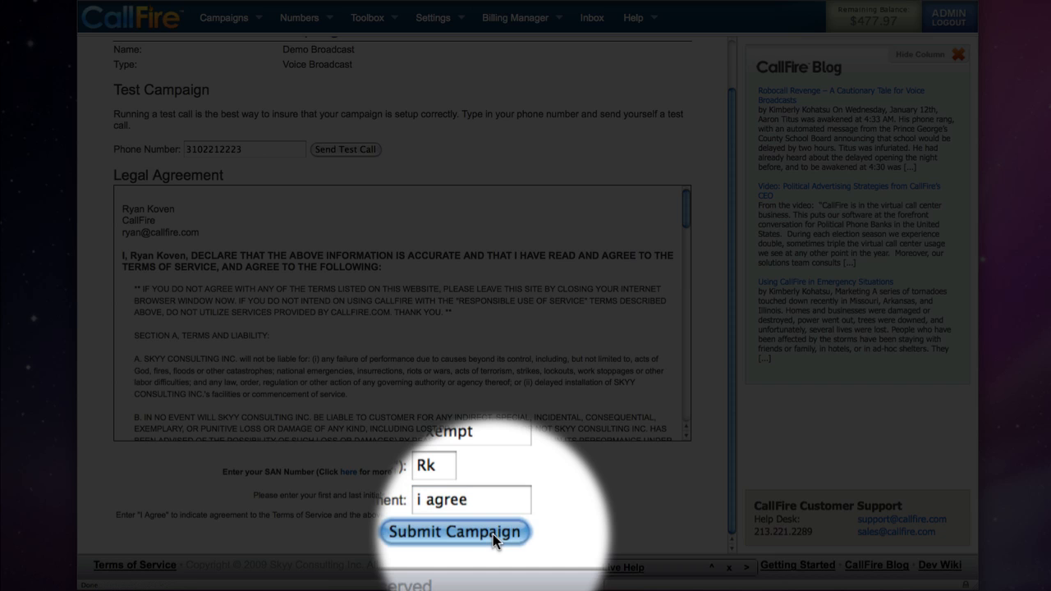
{"action": "left_click", "coordinate": [454, 532]}
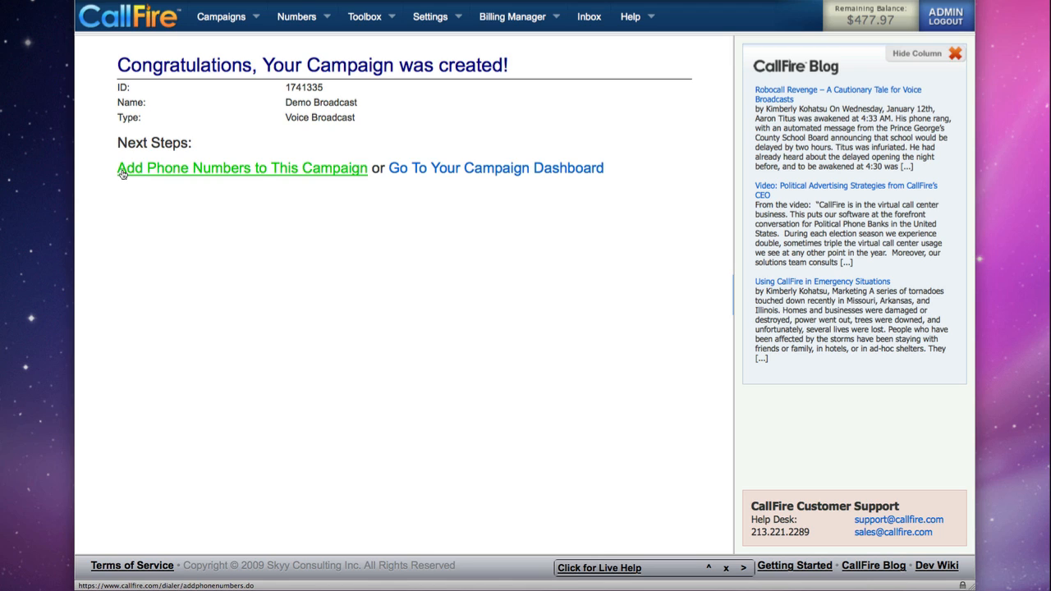
- Follow 'Add Phone Numbers to This Campaign' and scroll down the Add More Numbers page
{"action": "left_click", "coordinate": [241, 168]}
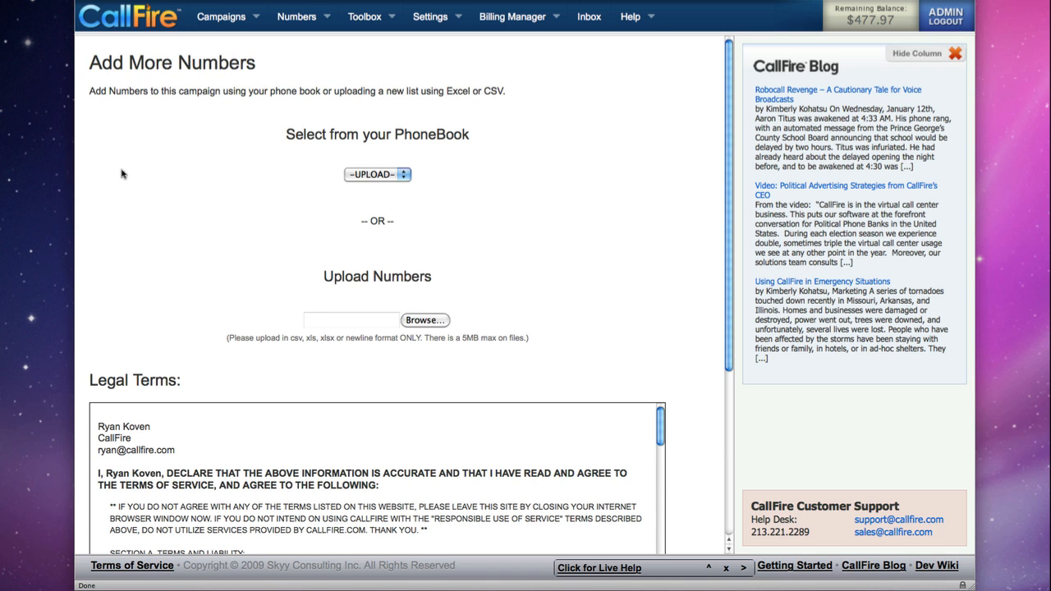
{"action": "mouse_move", "coordinate": [732, 83]}
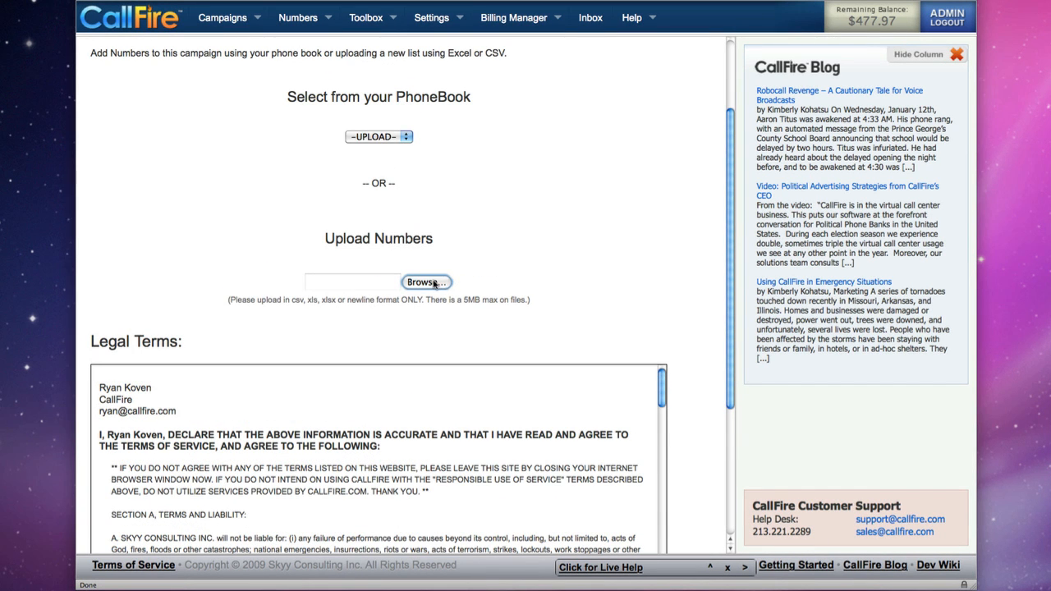
{"action": "mouse_move", "coordinate": [636, 204]}
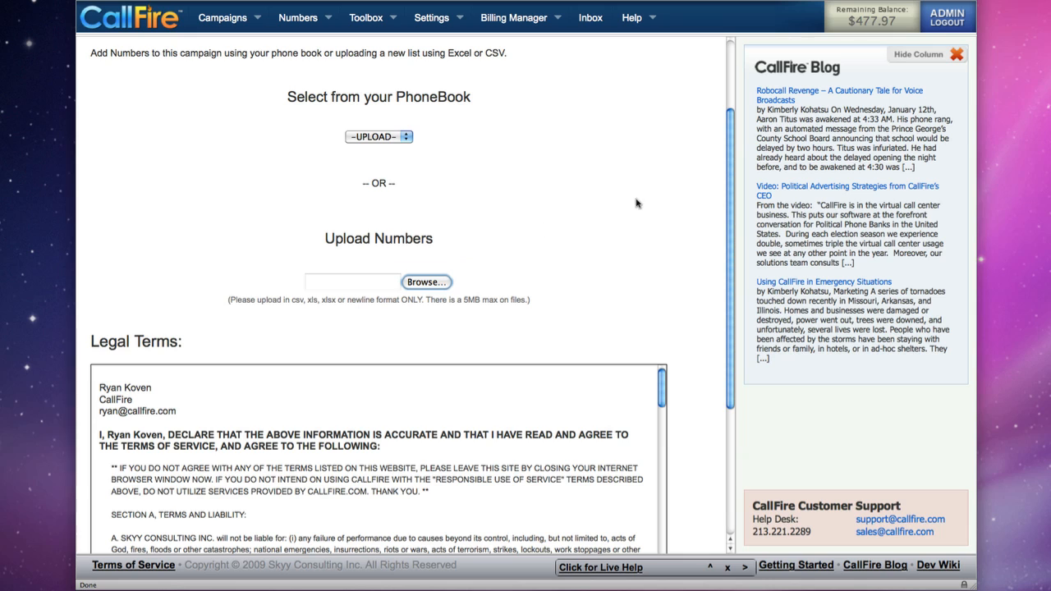
{"action": "scroll", "scroll_direction": "down", "scroll_amount": 3}
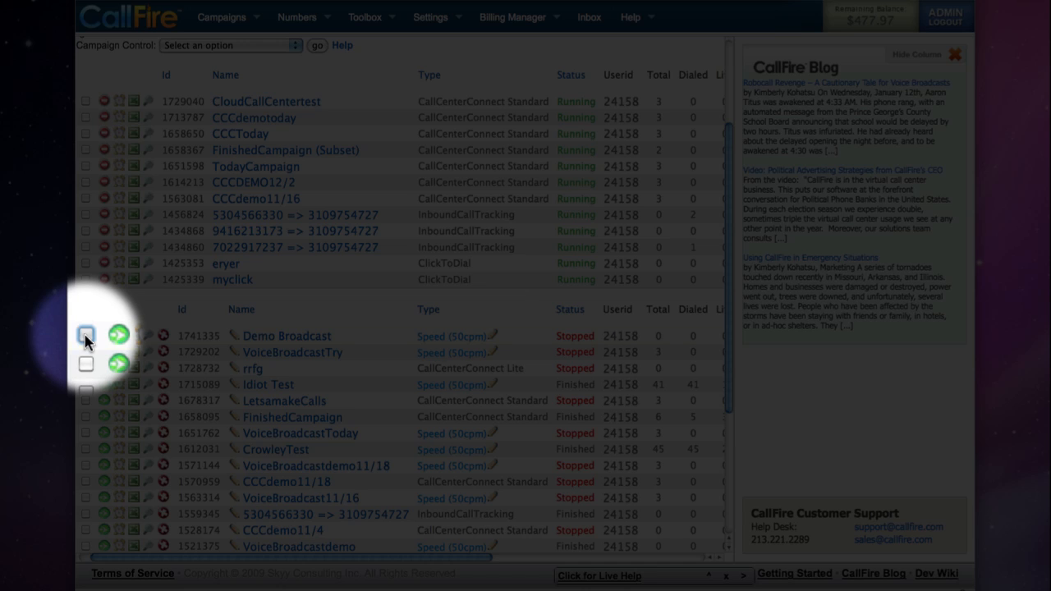
- Tick the Demo Broadcast row checkbox in the campaign list
{"action": "left_click", "coordinate": [86, 335]}
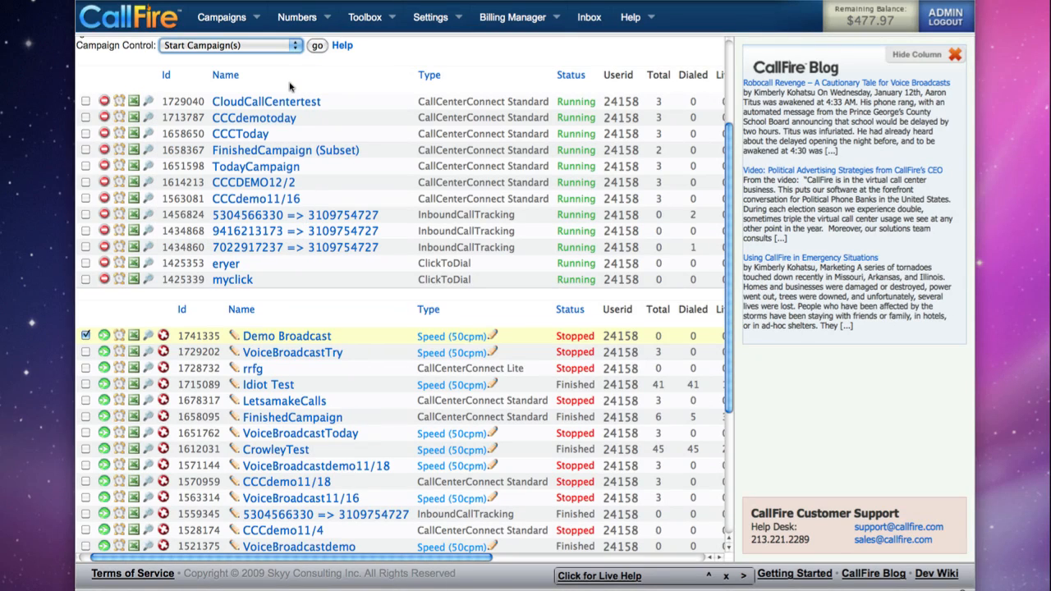
{"action": "mouse_move", "coordinate": [321, 56]}
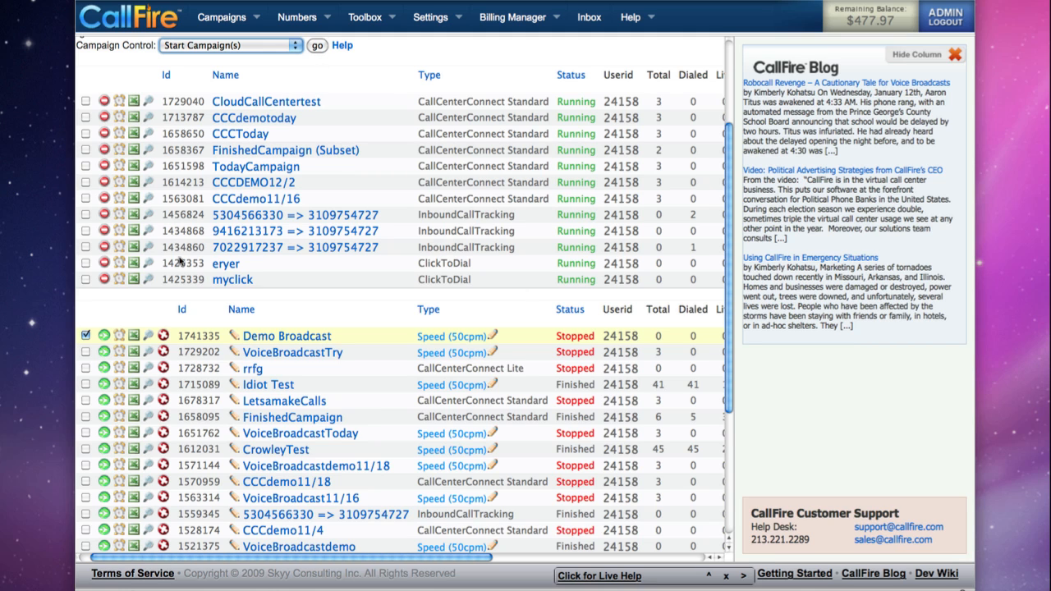
{"action": "mouse_move", "coordinate": [173, 312]}
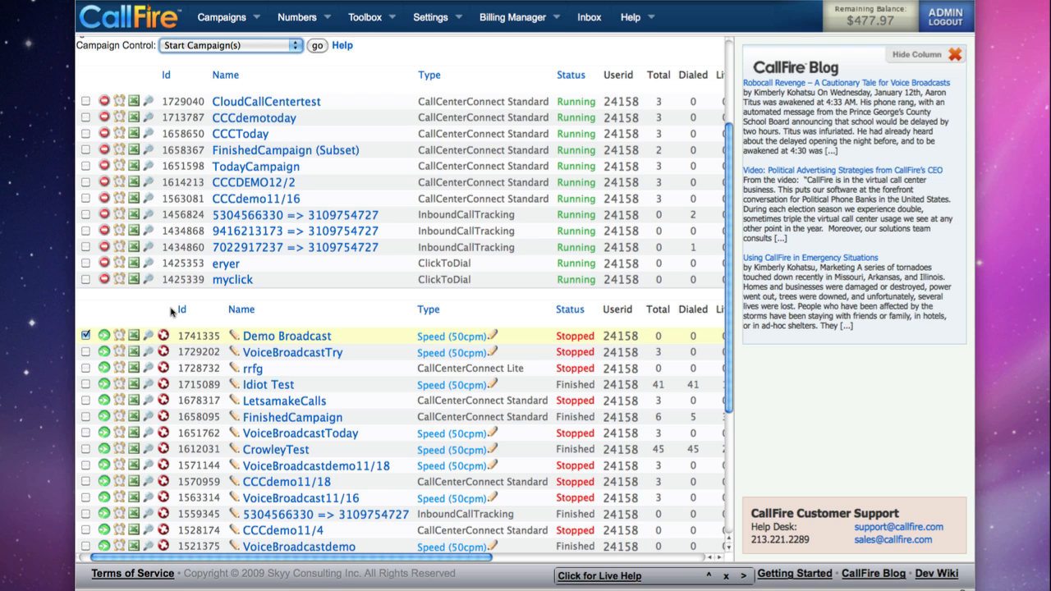
{"action": "mouse_move", "coordinate": [133, 325]}
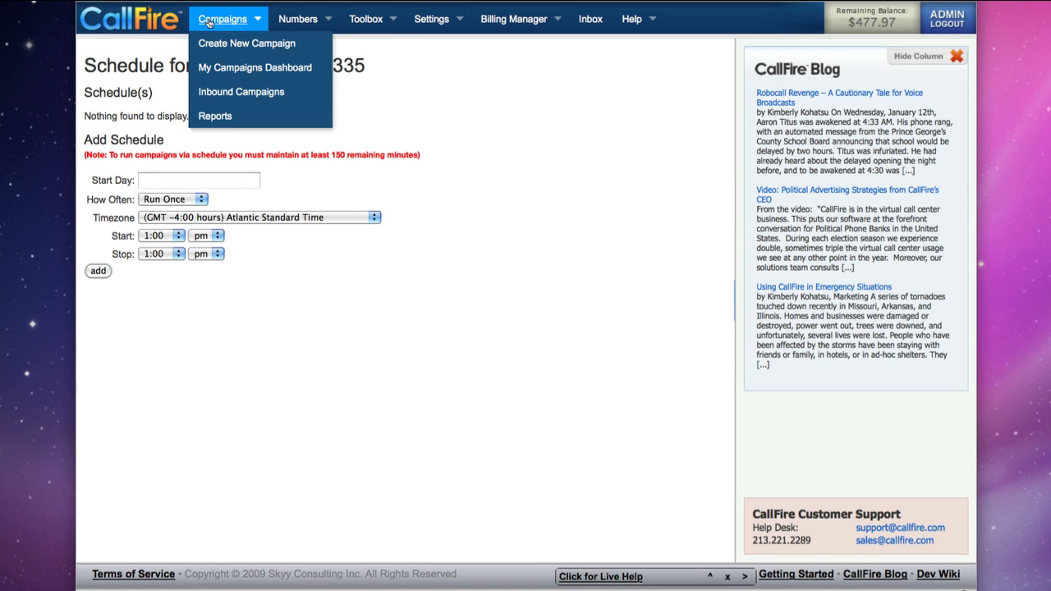
- Close the Campaigns menu over the campaign 1741335 schedule page
{"action": "left_click", "coordinate": [417, 277]}
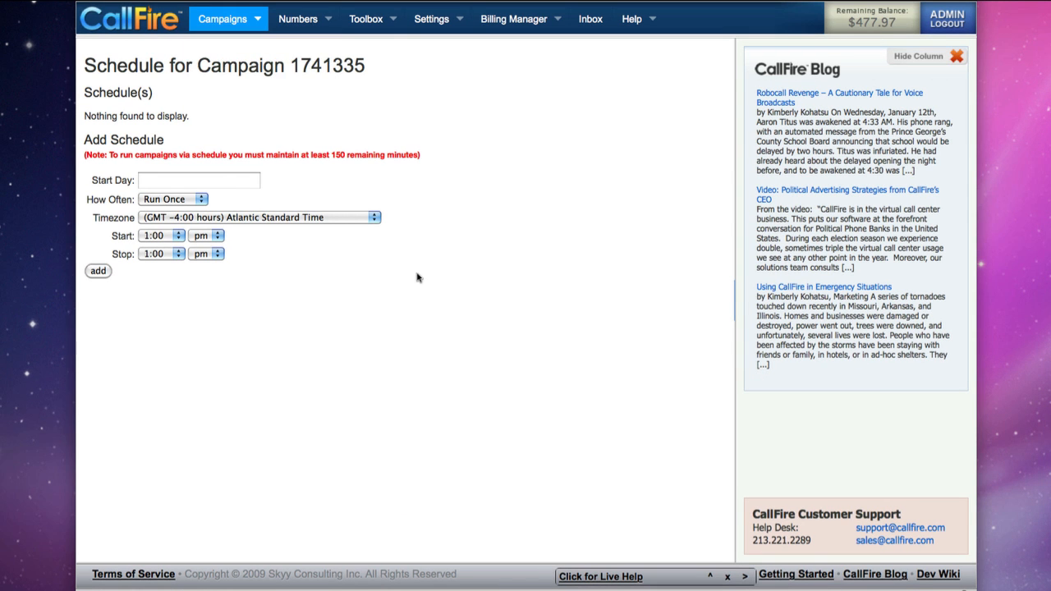